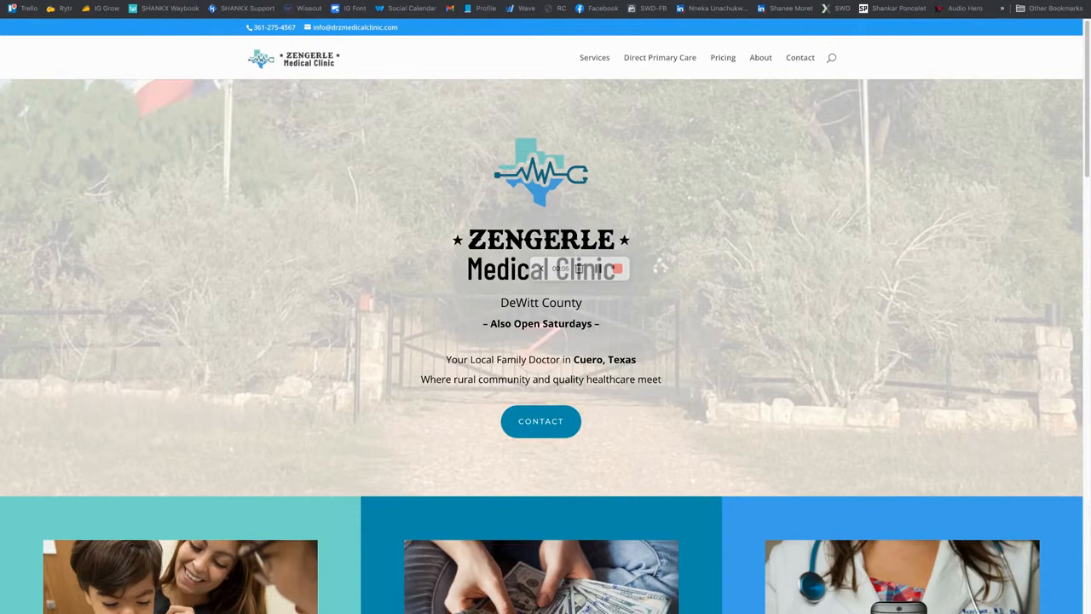
mouse_move(215, 231)
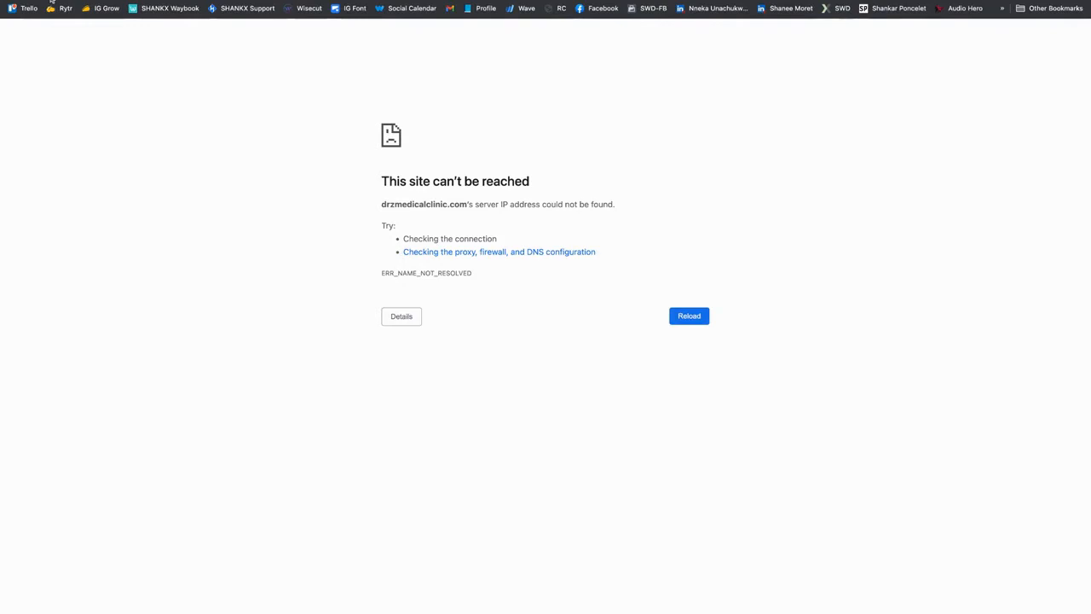
mouse_move(298, 382)
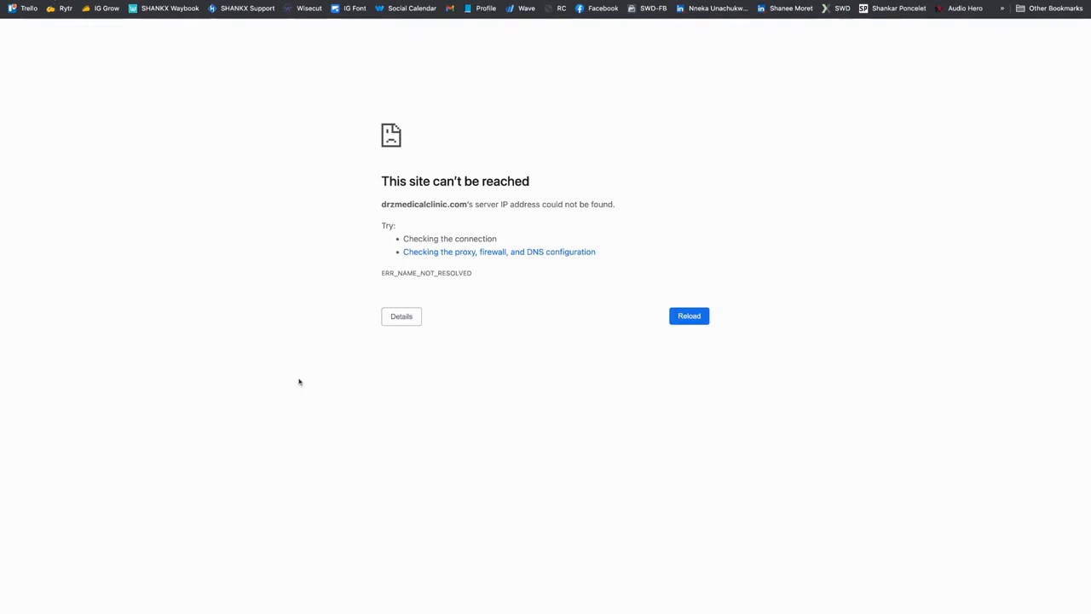
Go to Plugins > Add New from the WordPress dashboard sidebar
left_click(688, 316)
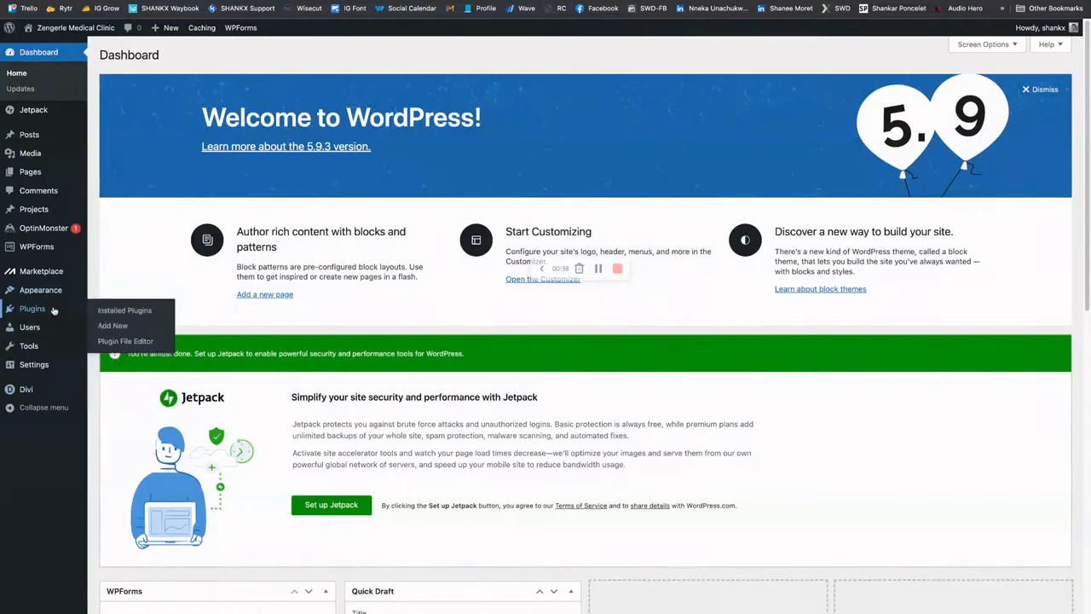
mouse_move(114, 325)
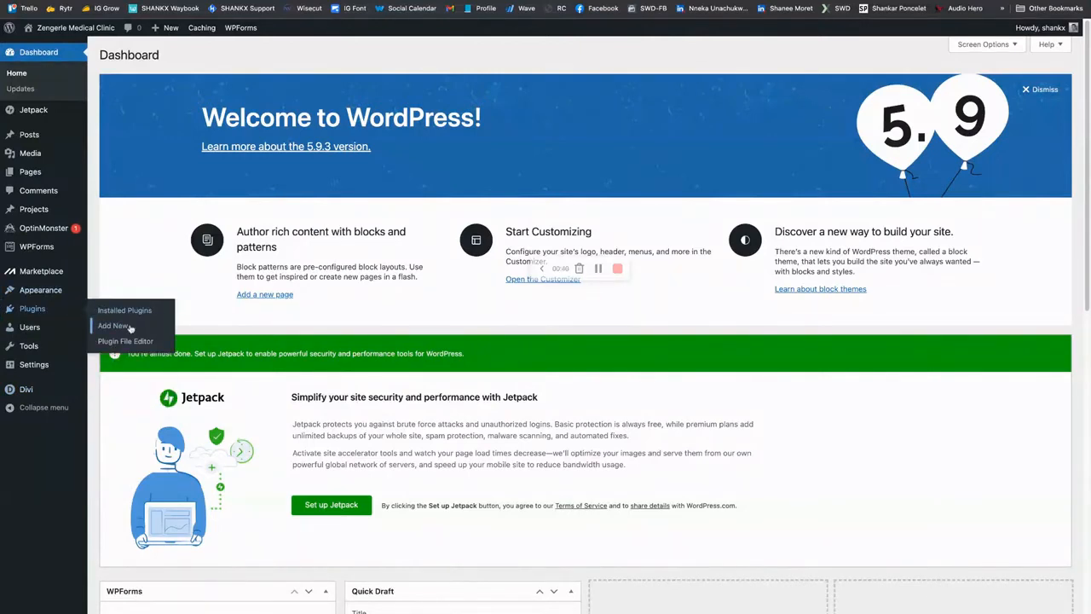
left_click(112, 325)
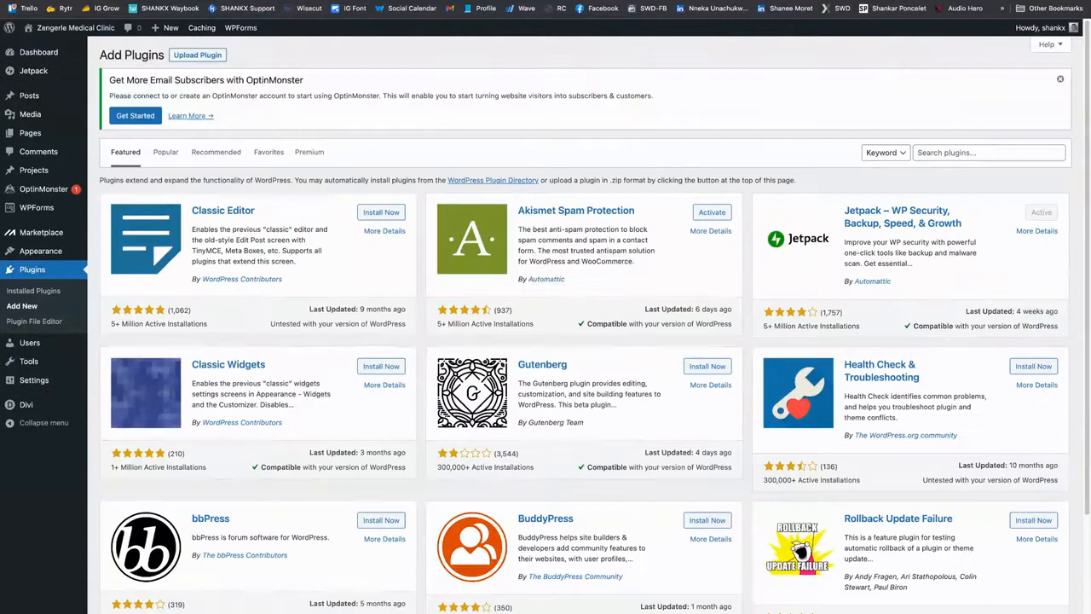
Upload backupbuddy-8.7.4.1.zip, install it, and activate the BackupBuddy plugin
left_click(197, 55)
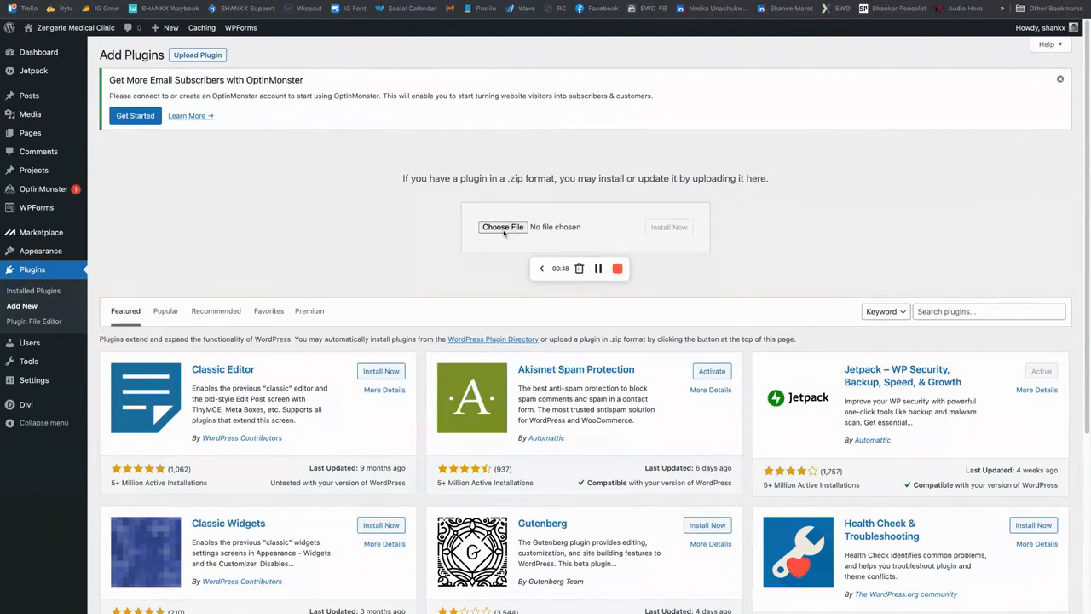
left_click(503, 226)
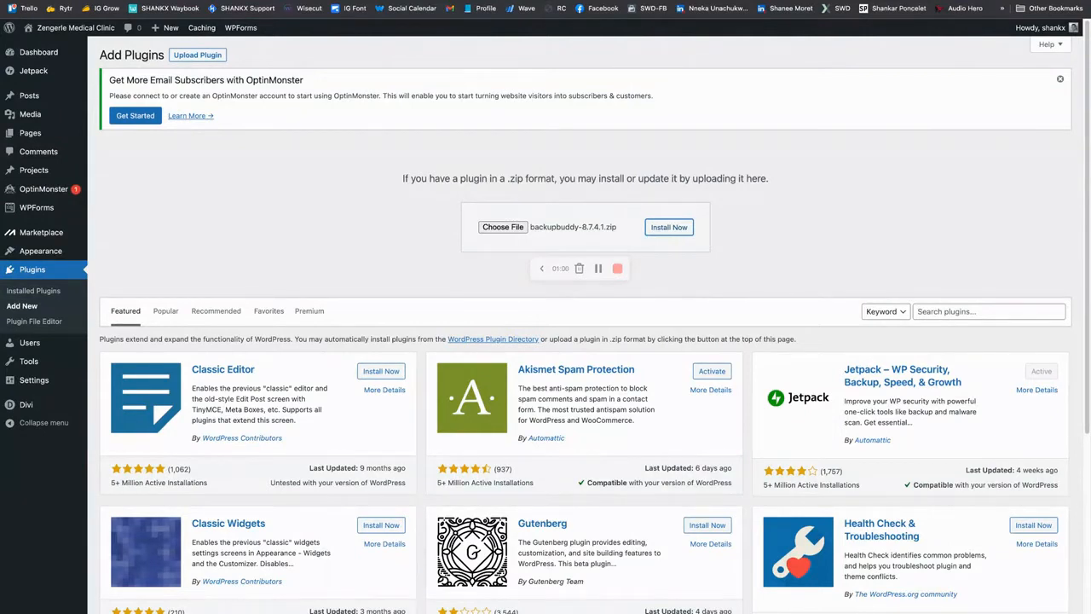
left_click(668, 227)
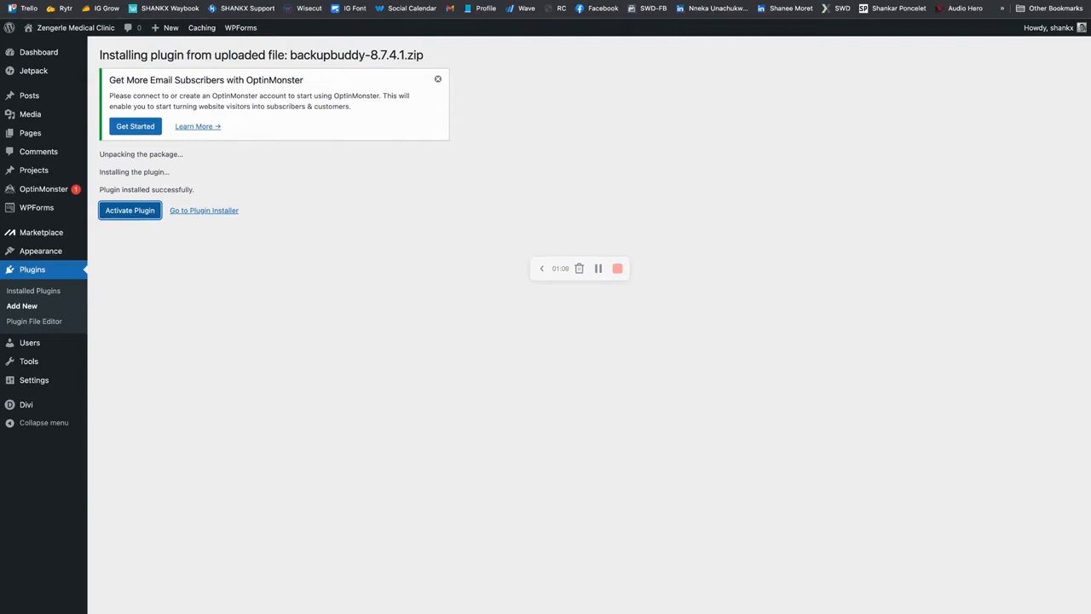
left_click(129, 210)
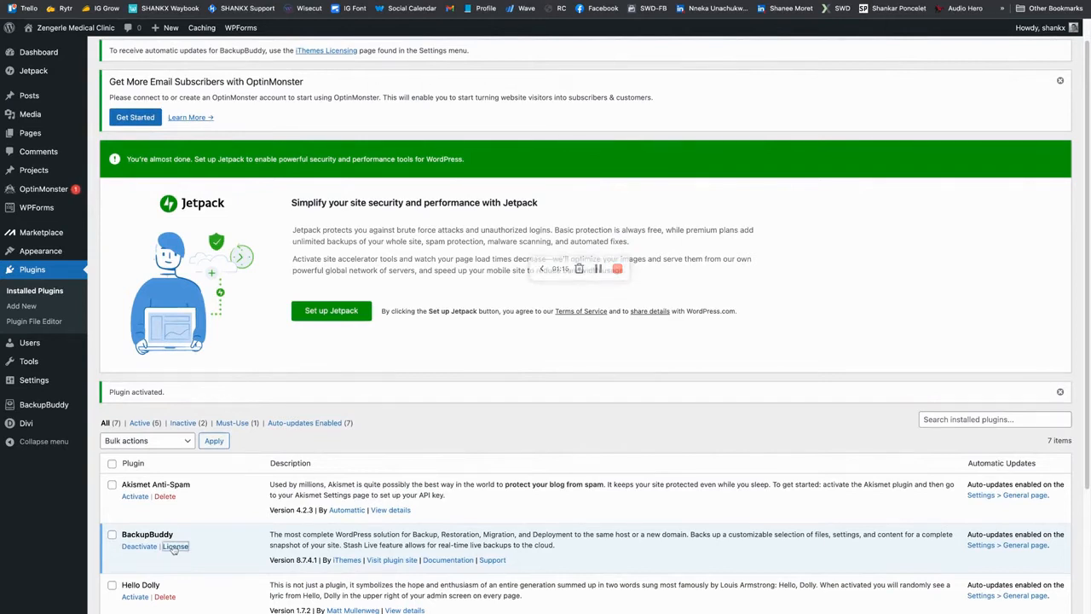
License BackupBuddy using the iThemes membership username and password
left_click(175, 547)
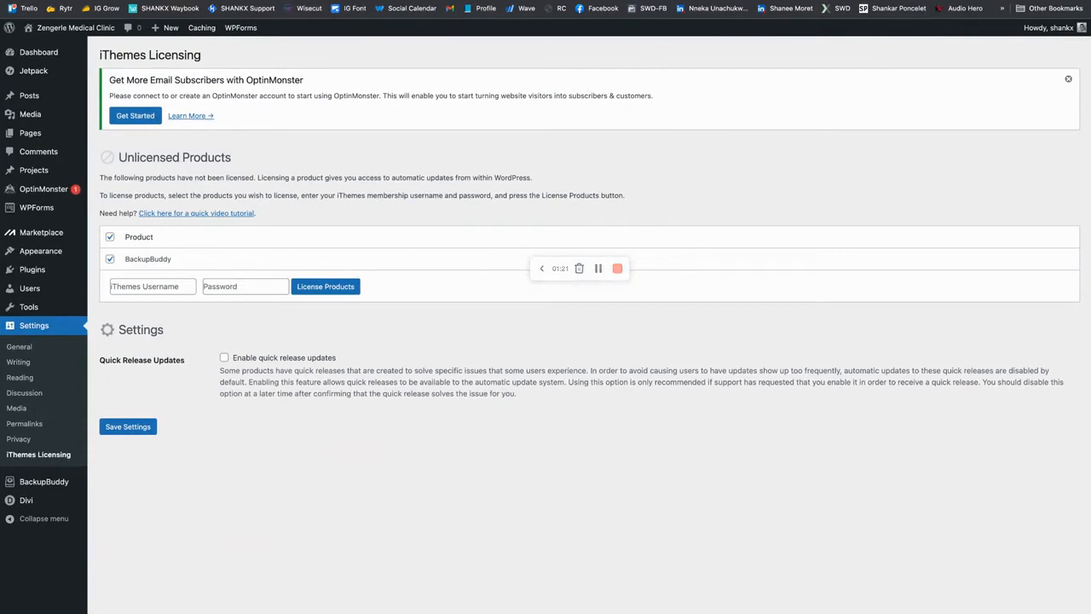
left_click(617, 268)
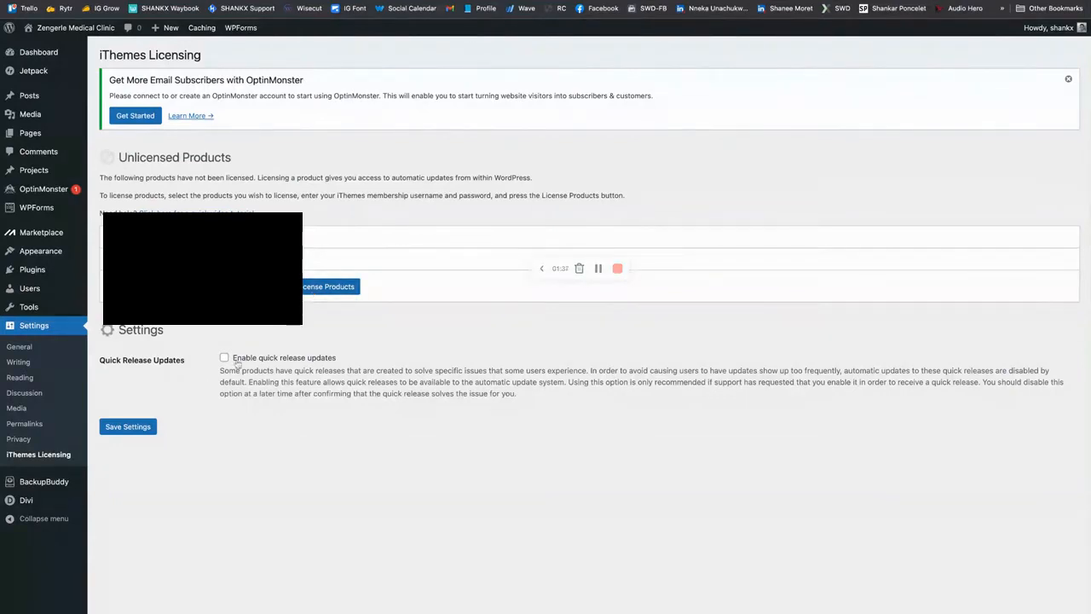
left_click(224, 357)
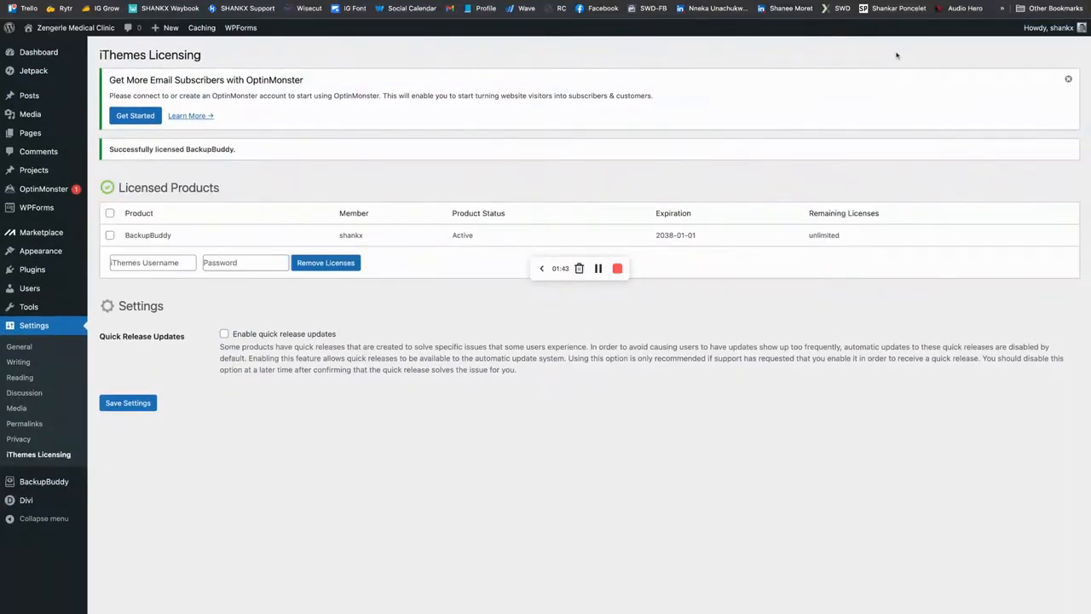
mouse_move(277, 254)
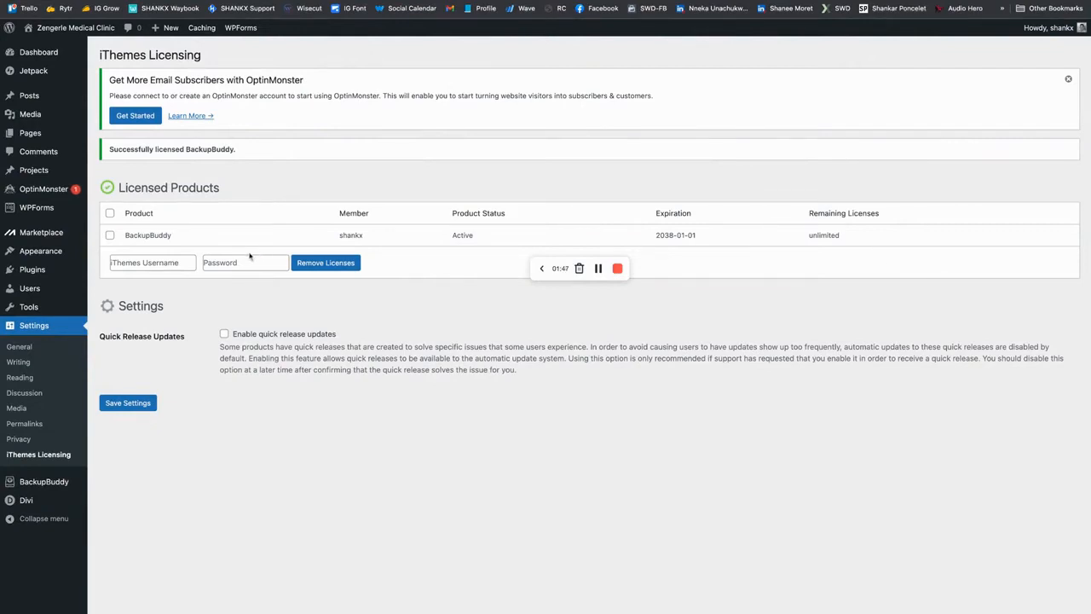
mouse_move(76, 384)
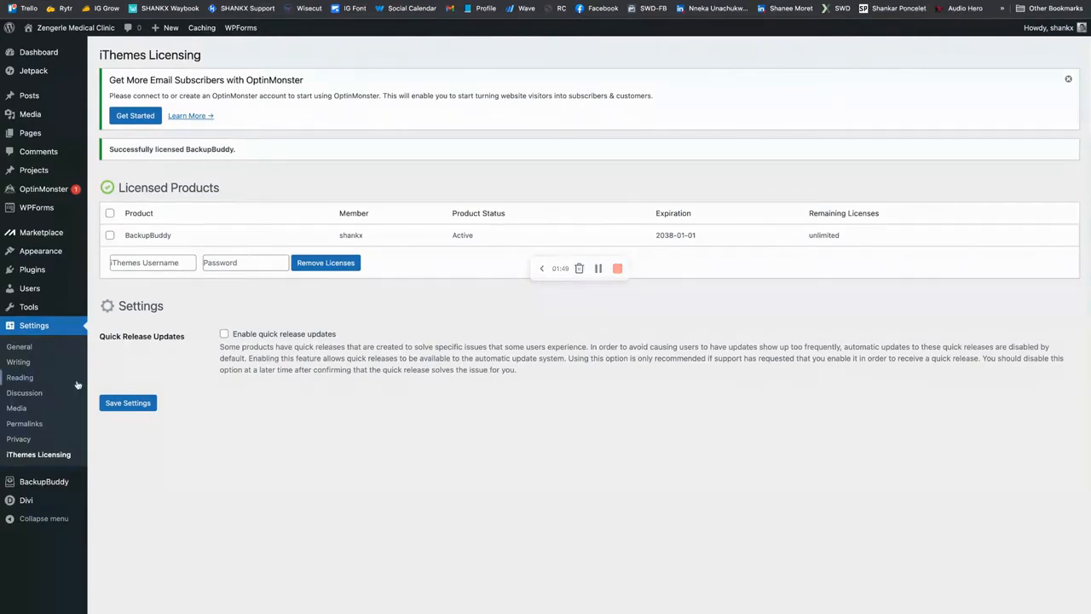
mouse_move(75, 27)
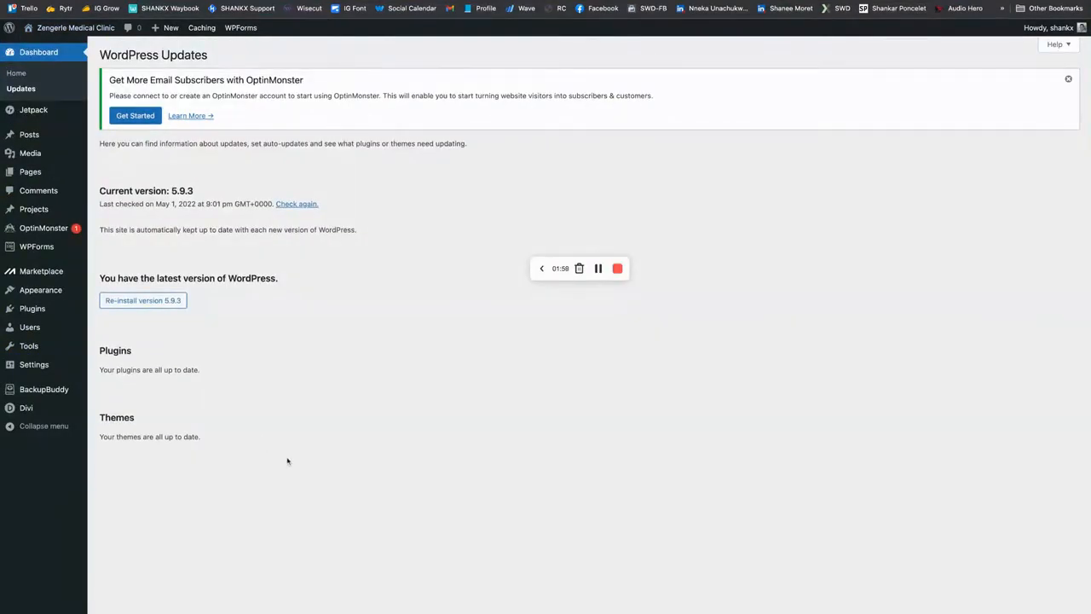
mouse_move(421, 560)
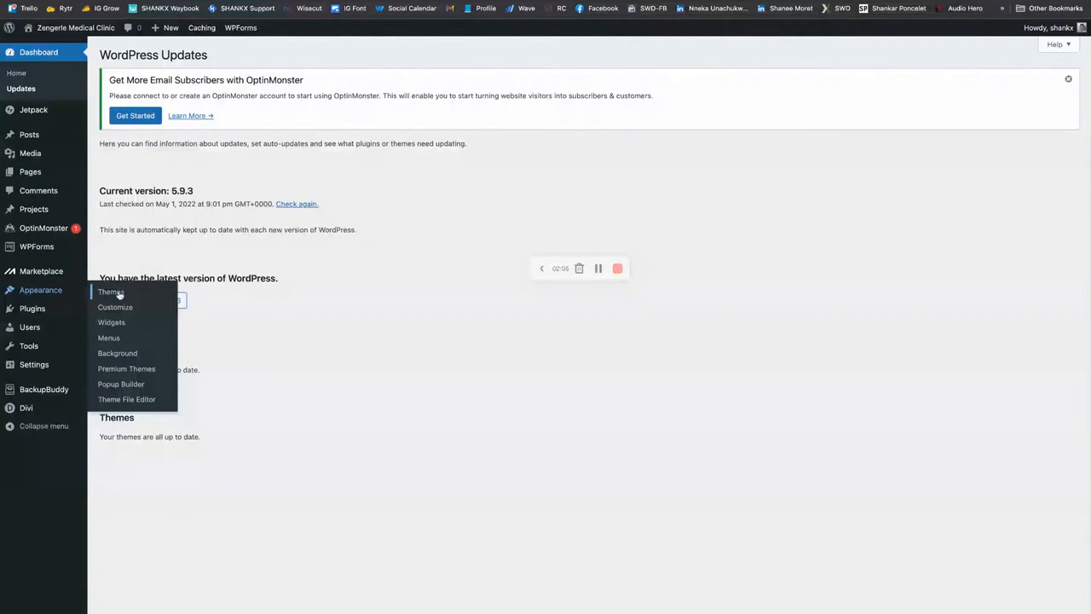
Open Appearance > Themes to see Divi 4.17.3 as the current theme
left_click(111, 292)
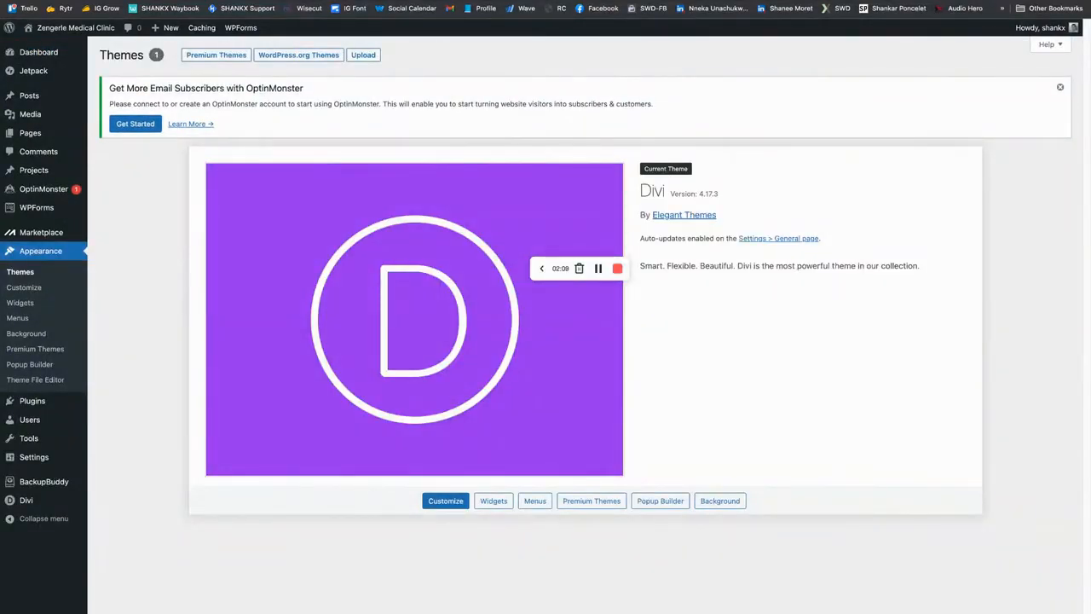
mouse_move(426, 535)
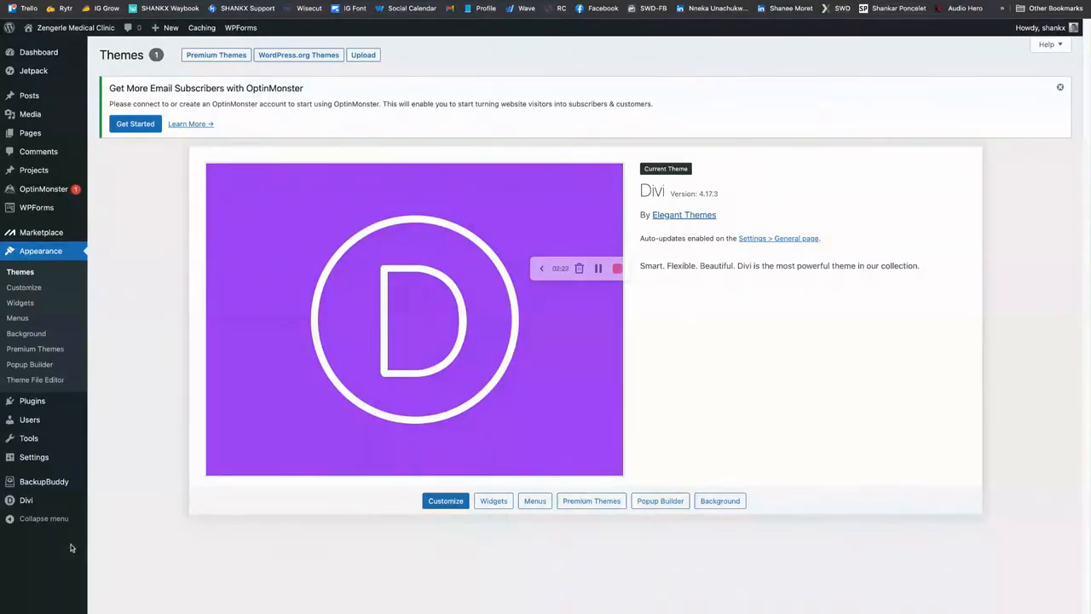
mouse_move(43, 480)
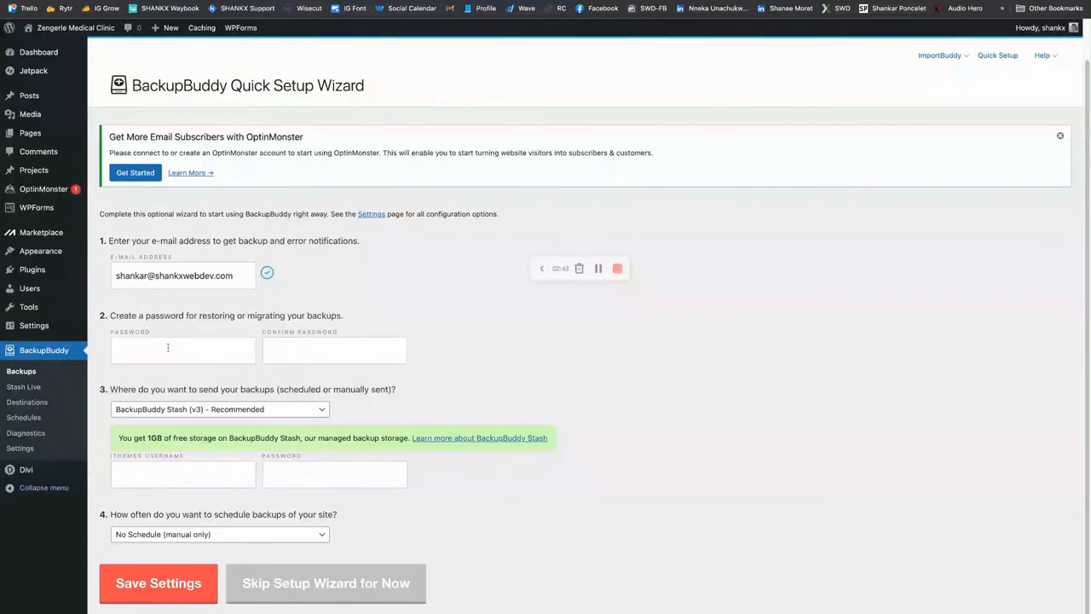
Set and confirm the BackupBuddy restore password, then save the Quick Setup Wizard
left_click(182, 350)
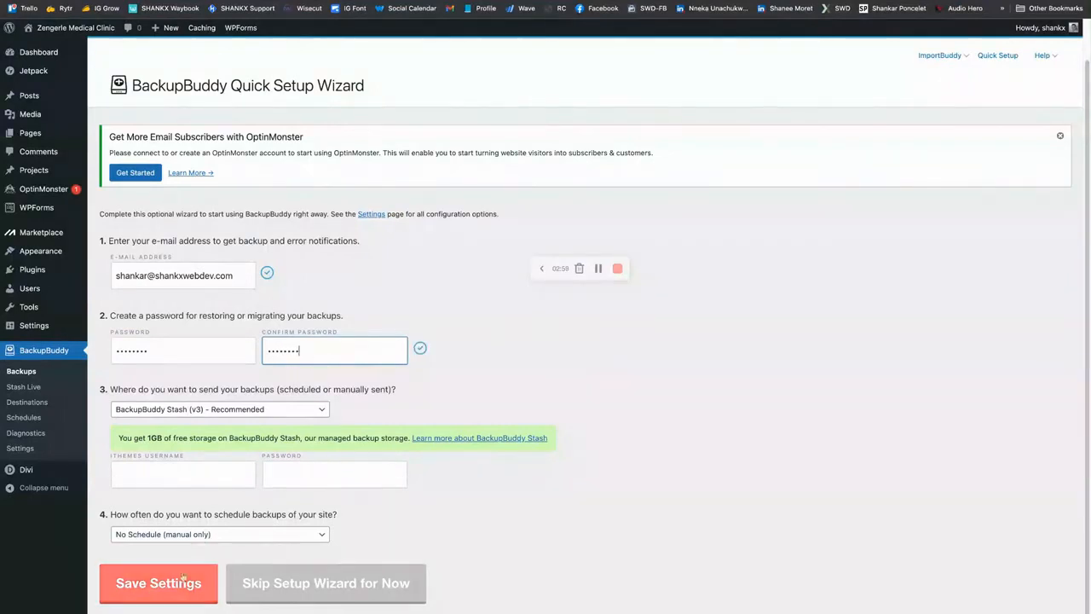
left_click(157, 582)
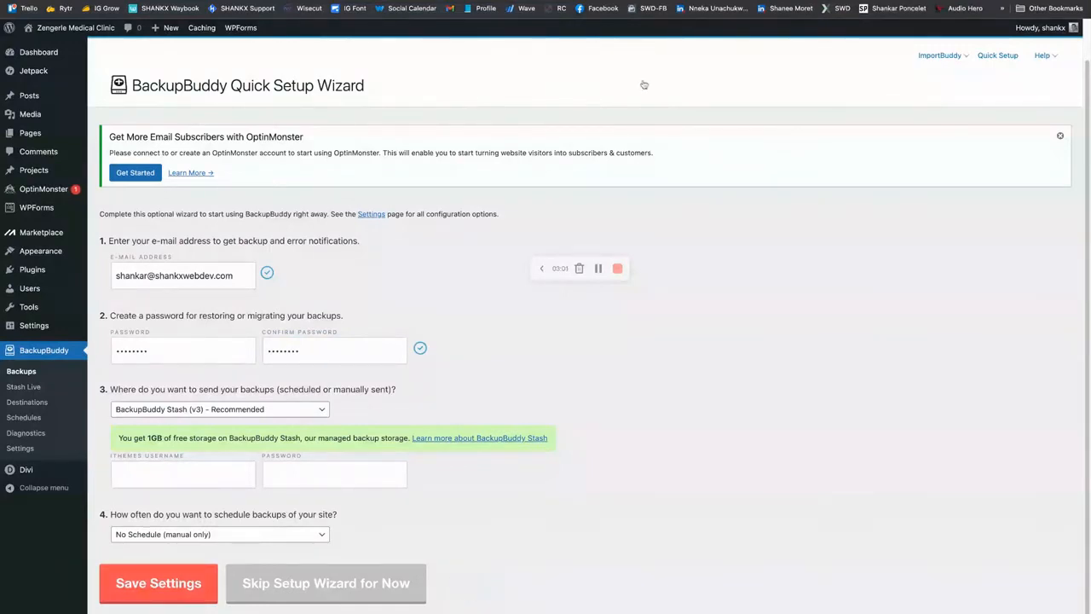
mouse_move(553, 404)
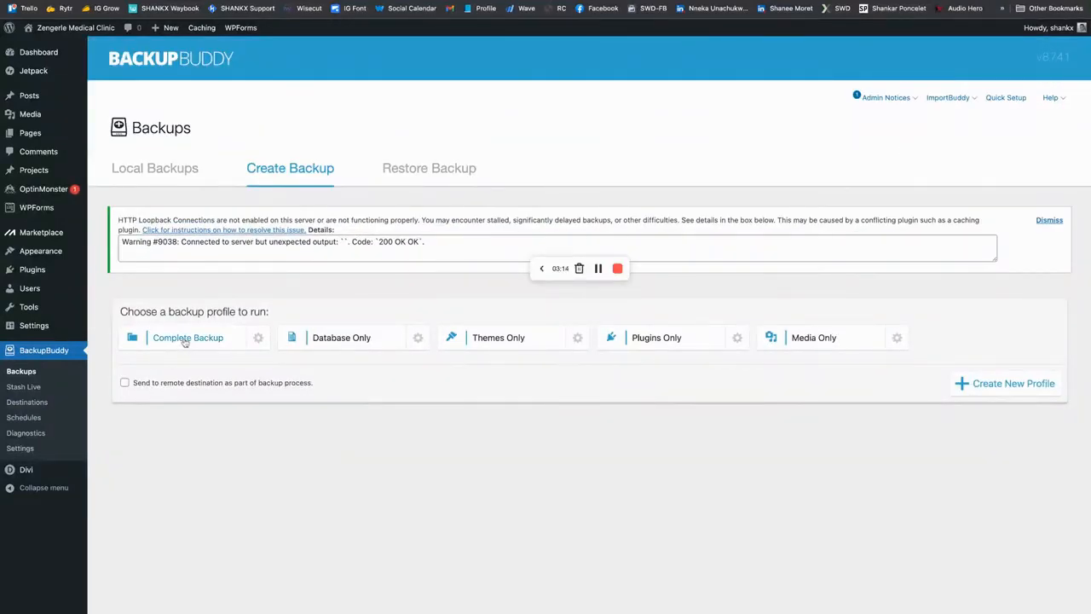
Run the Complete Backup profile until it finishes with an 86.23 MB archive
left_click(187, 337)
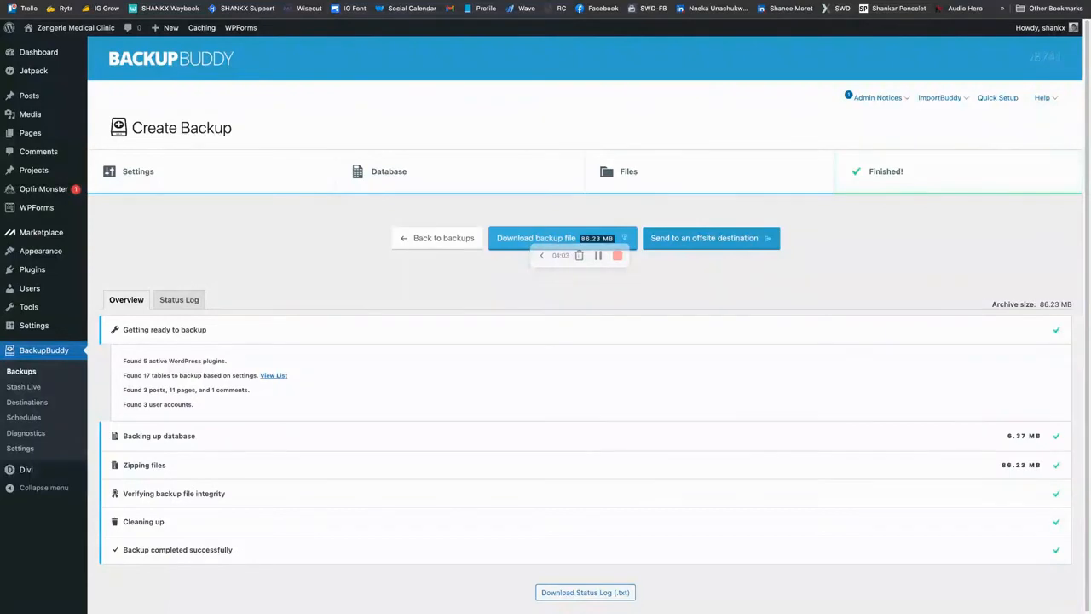
mouse_move(740, 283)
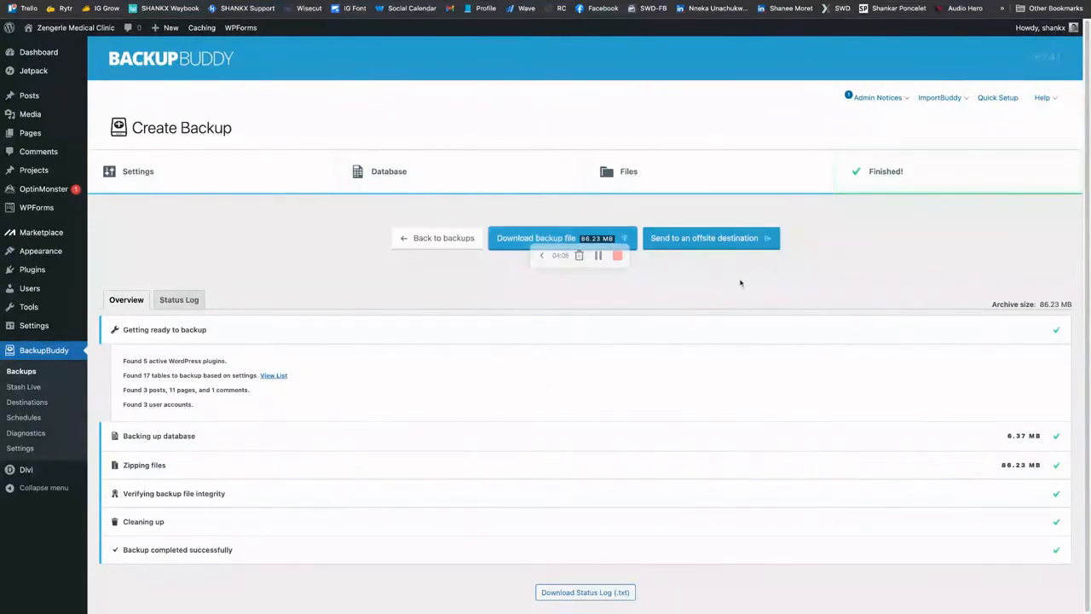
mouse_move(907, 162)
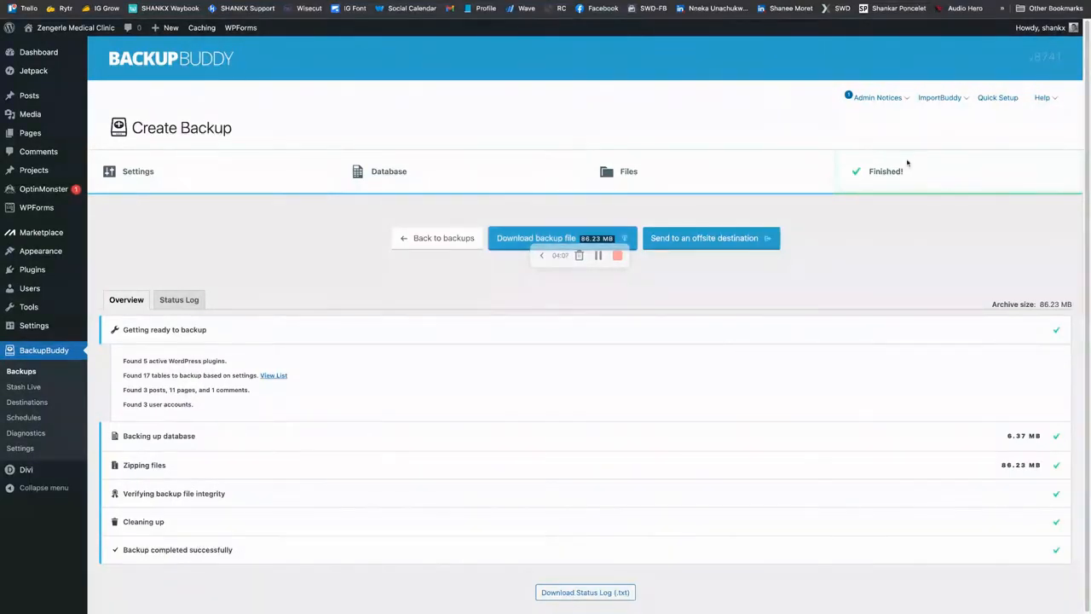
Download importbuddy.php from BackupBuddy's ImportBuddy dropdown
left_click(940, 97)
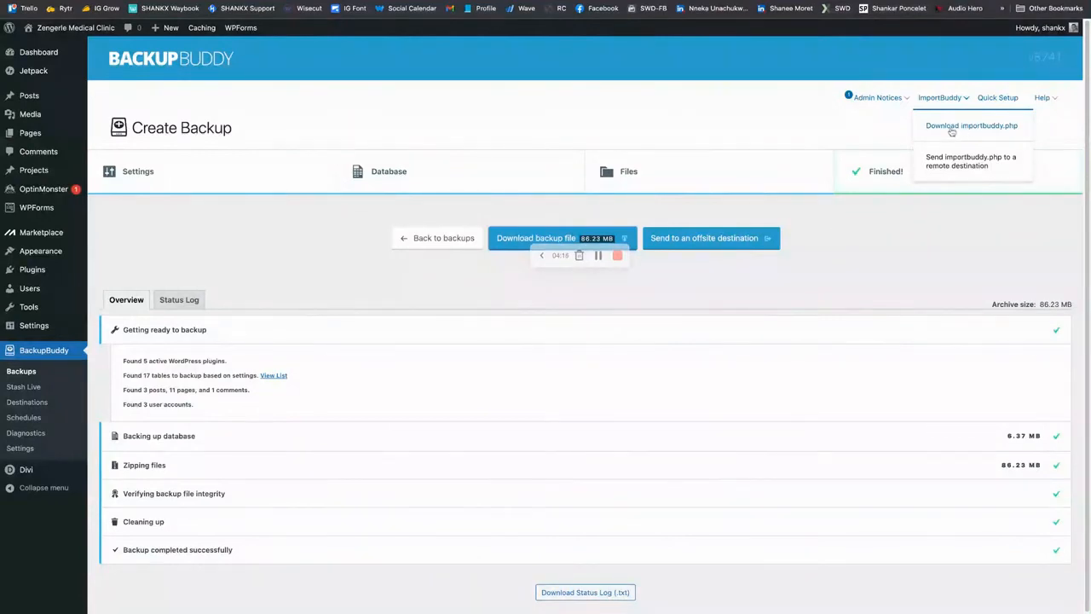
left_click(971, 125)
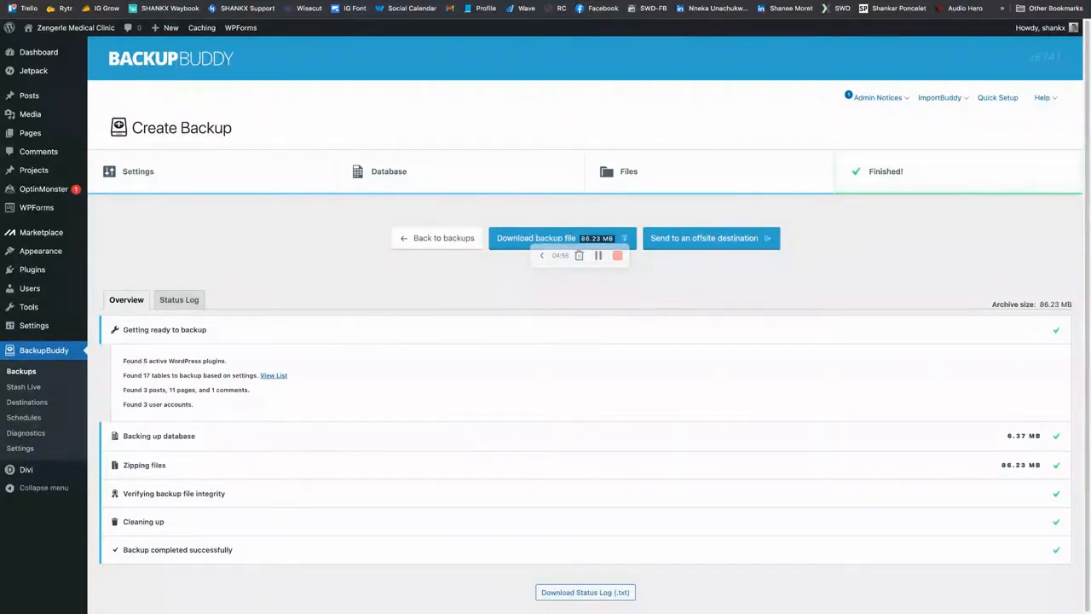
mouse_move(594, 278)
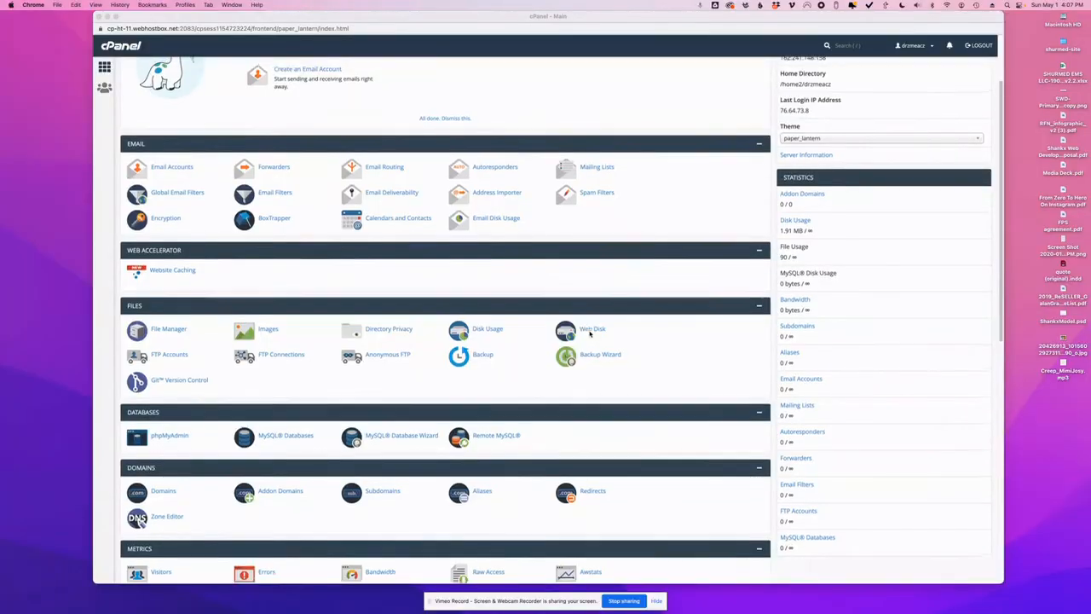
Open cPanel's File Manager in public_html, which holds only cgi-bin
scroll("up", 3)
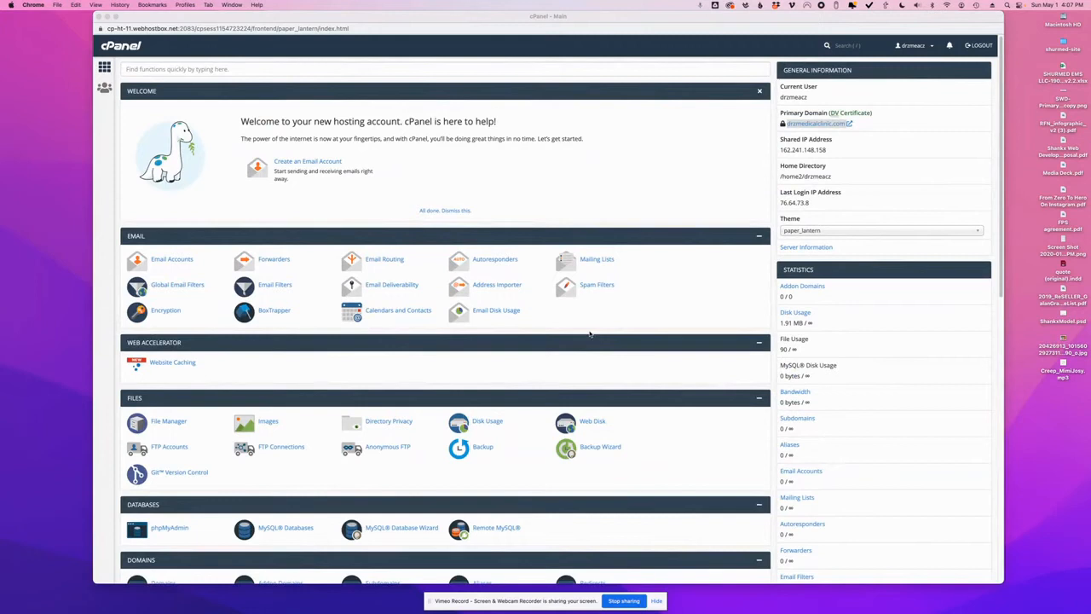
mouse_move(842, 123)
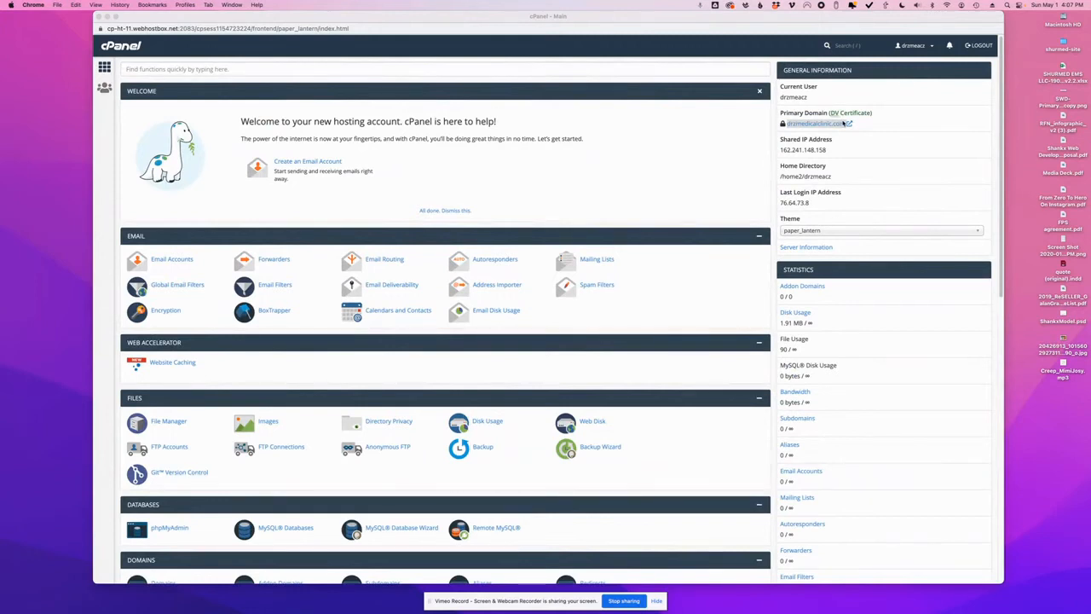
mouse_move(544, 172)
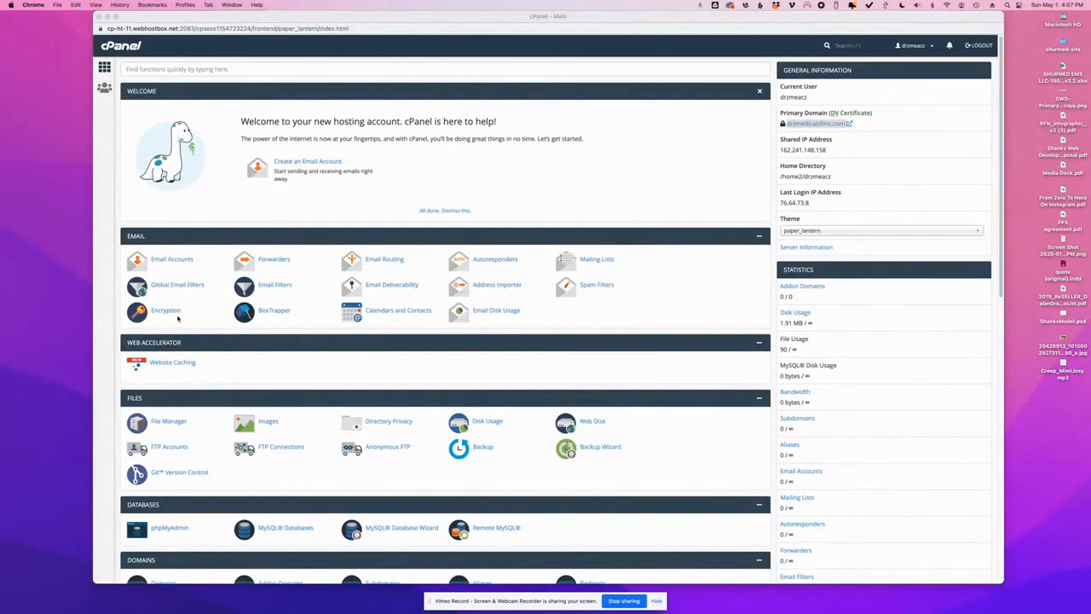
mouse_move(520, 296)
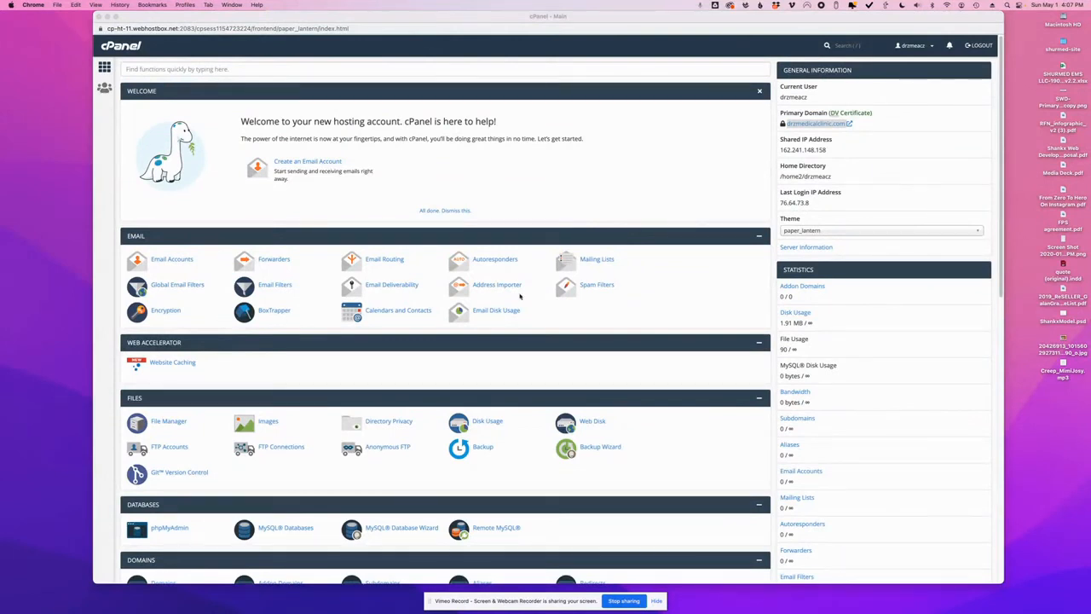
mouse_move(652, 177)
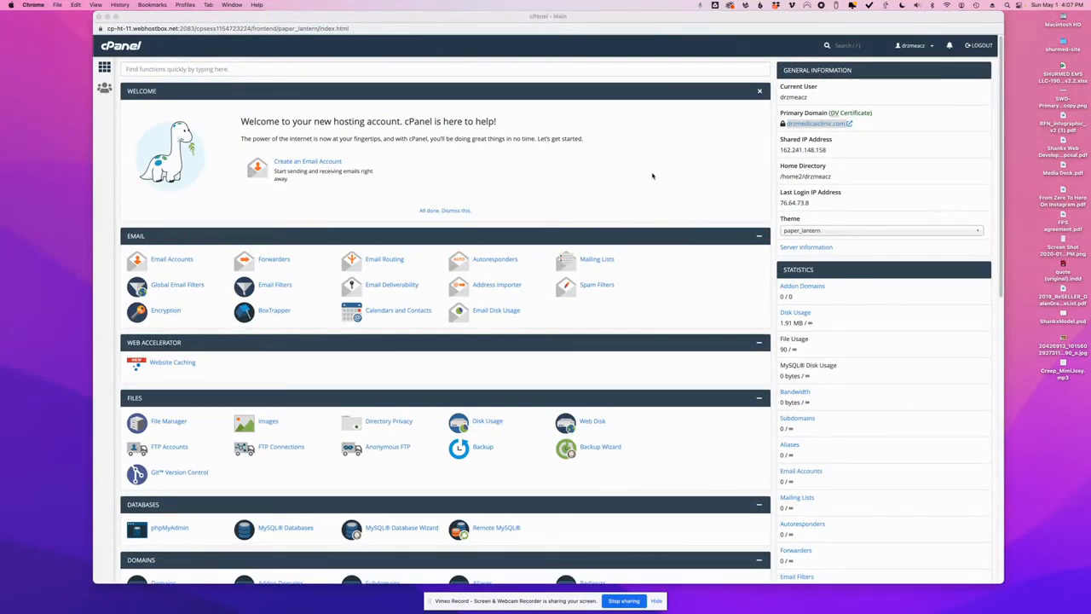
scroll("down", 3)
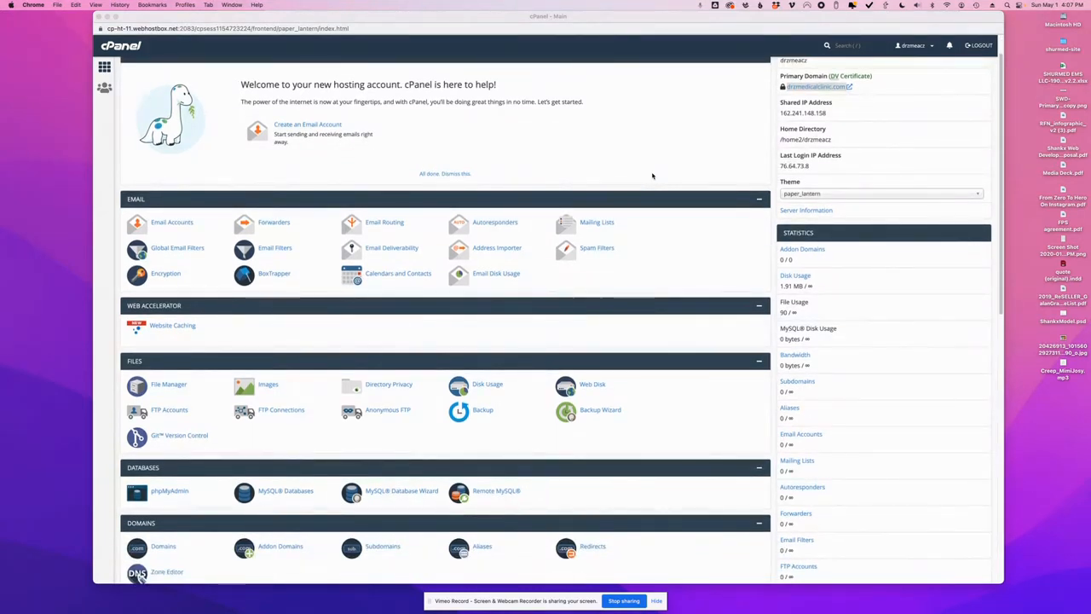
scroll("down", 3)
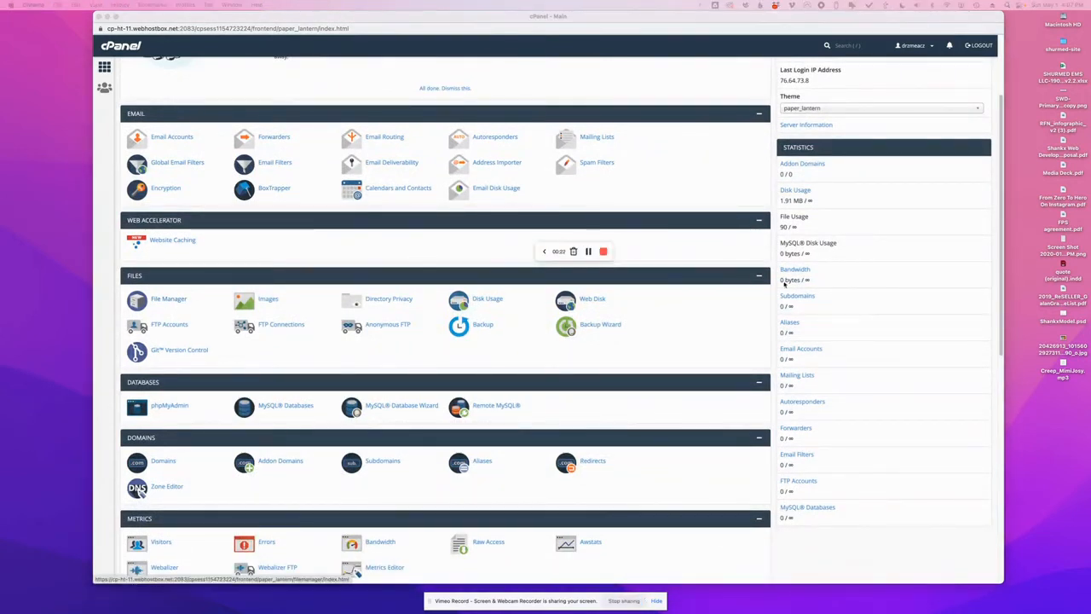
left_click(603, 251)
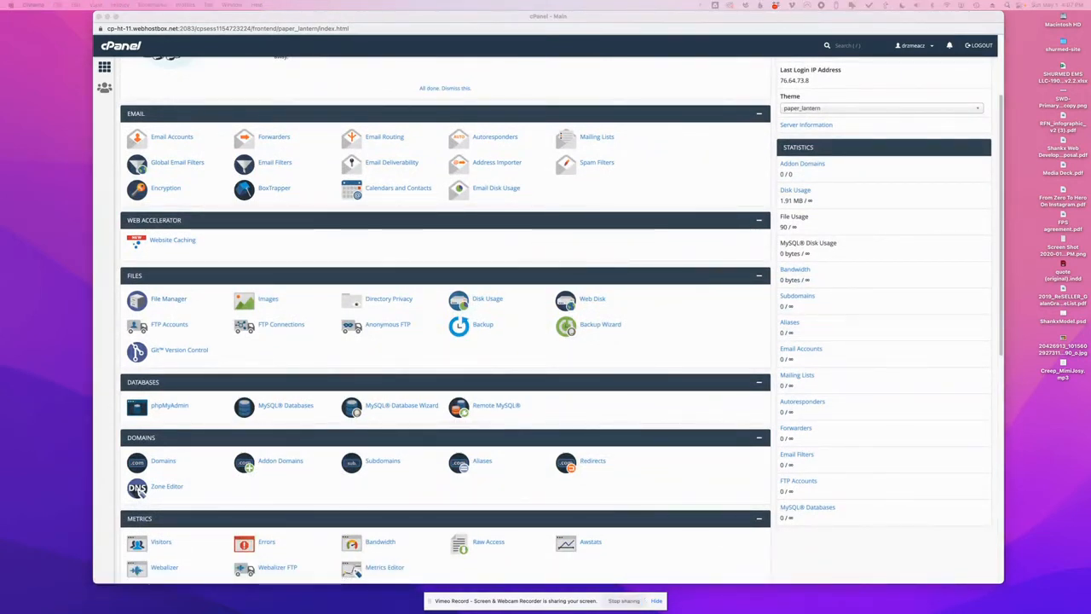
left_click(168, 298)
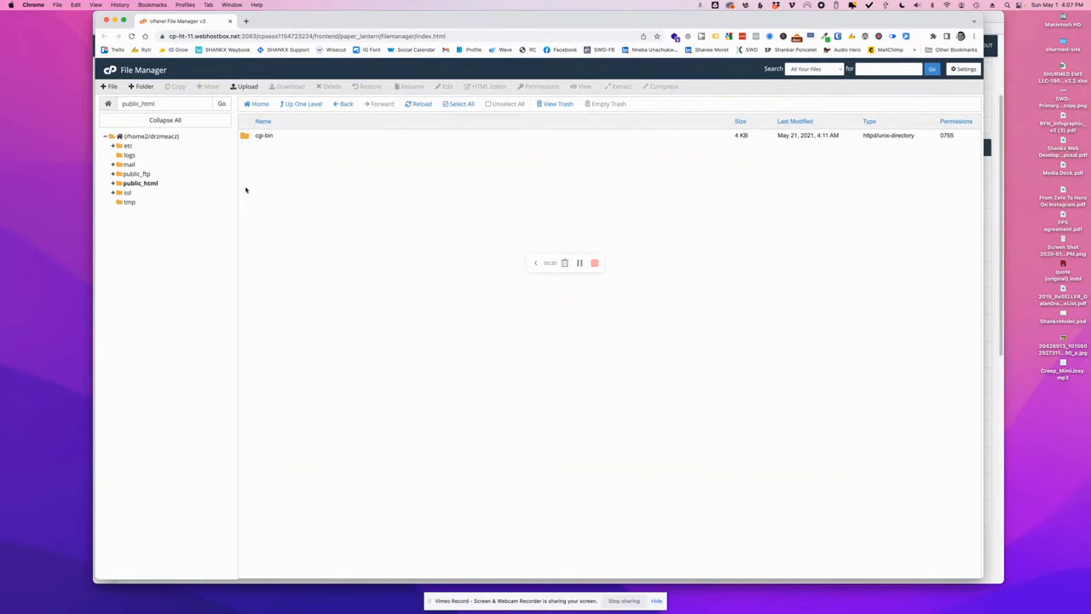
mouse_move(150, 191)
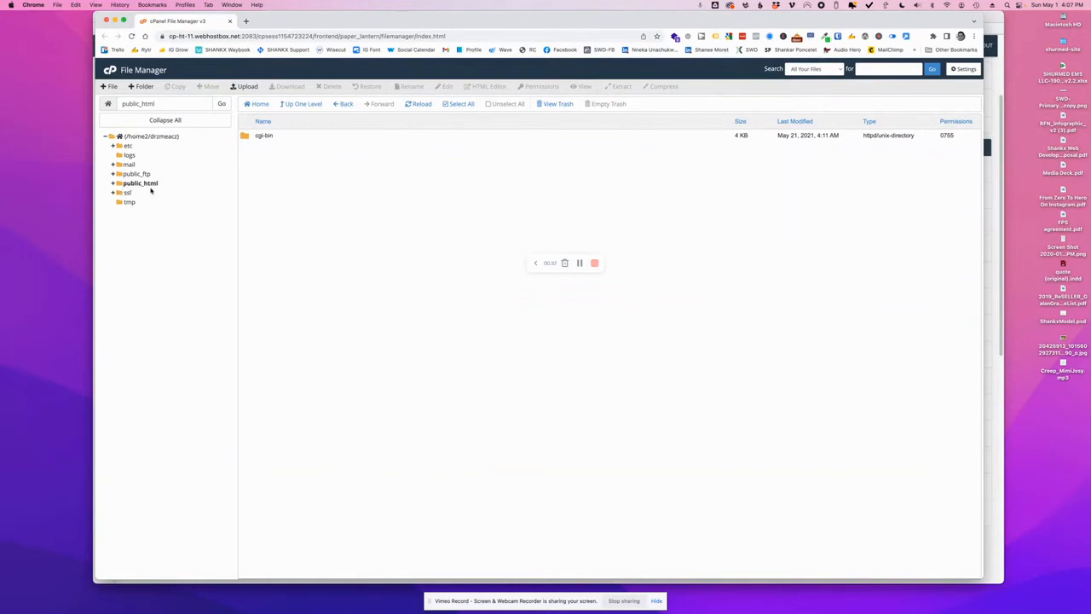
mouse_move(403, 188)
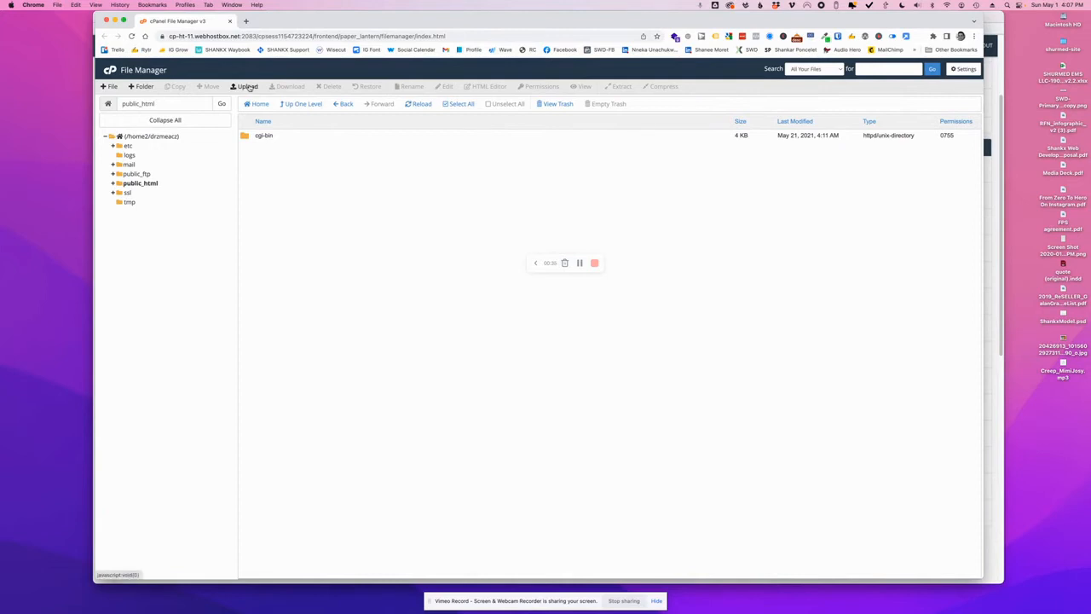
Upload importbuddy.php and the 86.23 MB backup zip from Downloads into public_html
left_click(245, 86)
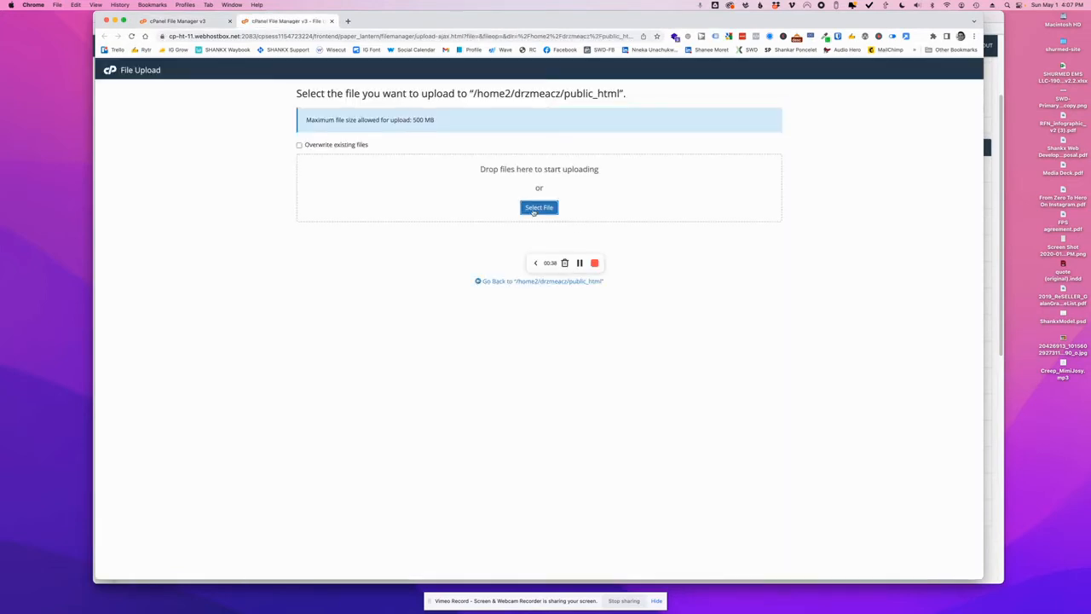
left_click(539, 207)
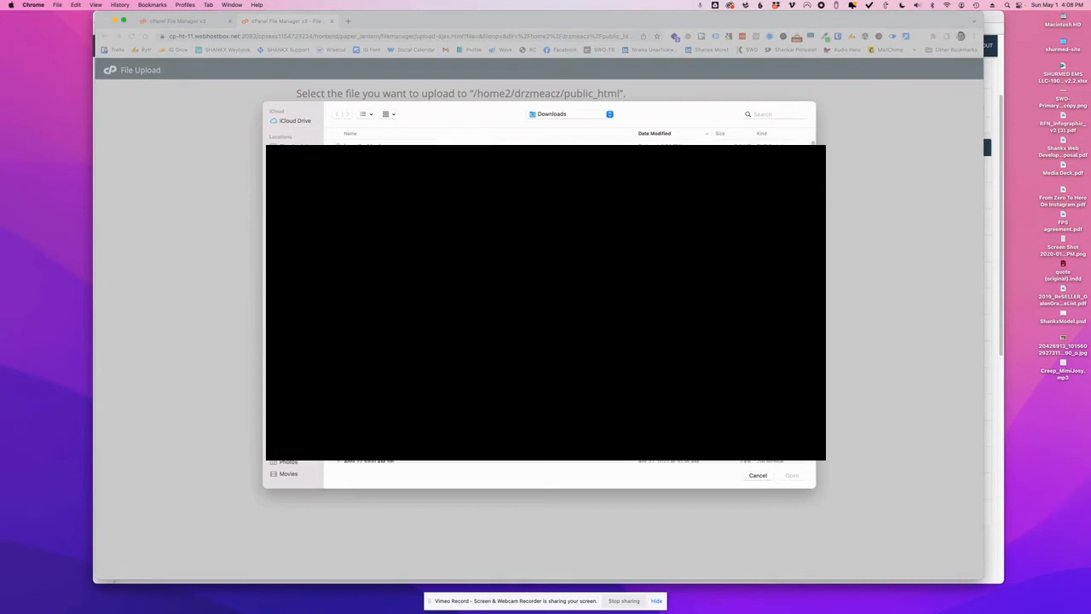
left_click(757, 475)
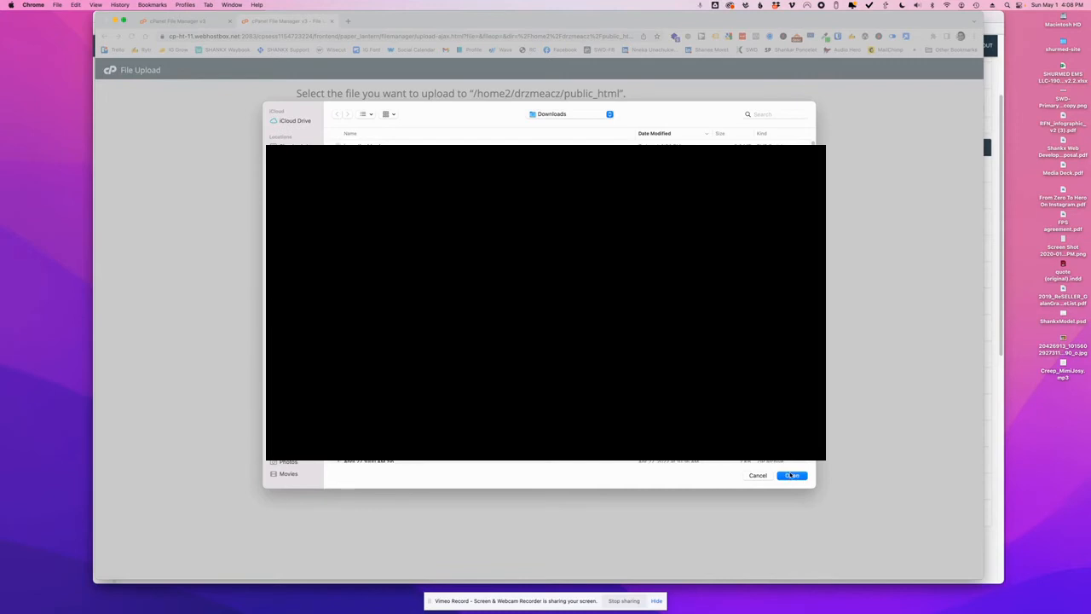
left_click(791, 475)
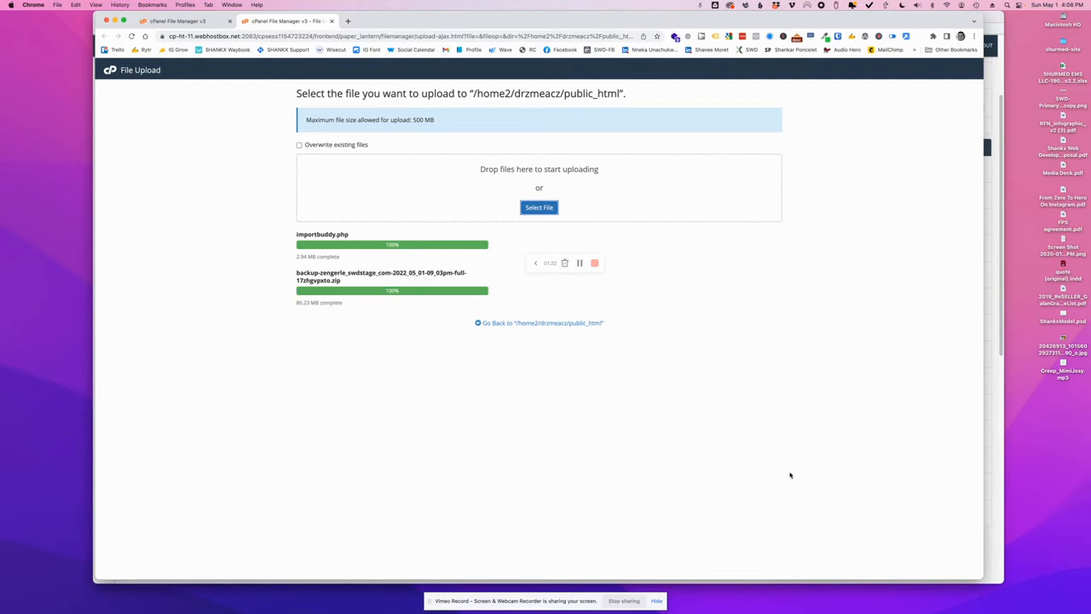
mouse_move(490, 326)
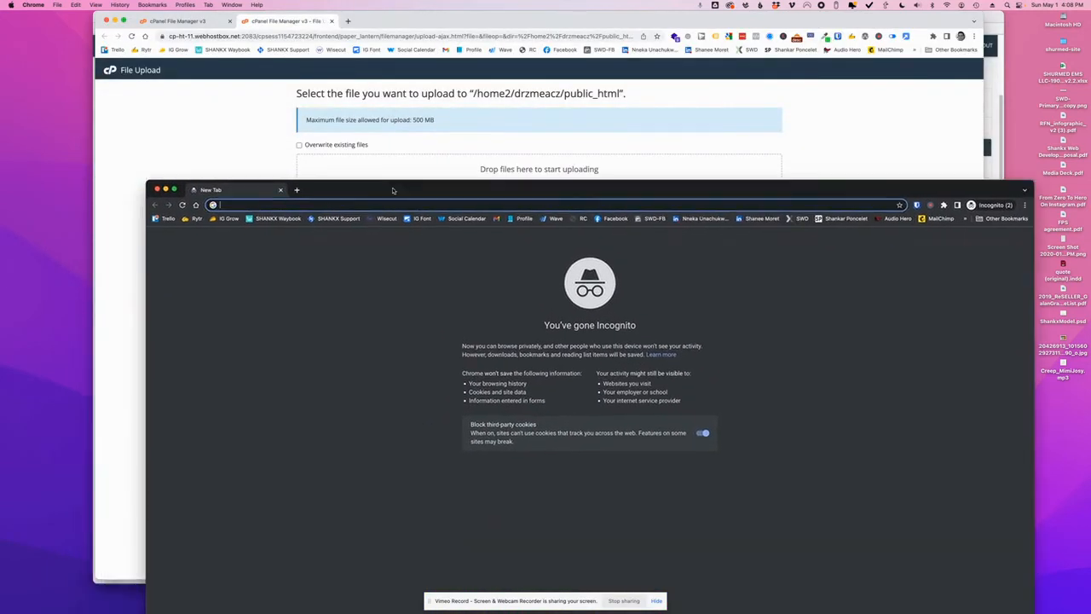
Enter drzmedicalclinic.com/importbuddy.php in the Chrome incognito window's address bar
left_click_drag(392, 190, 378, 139)
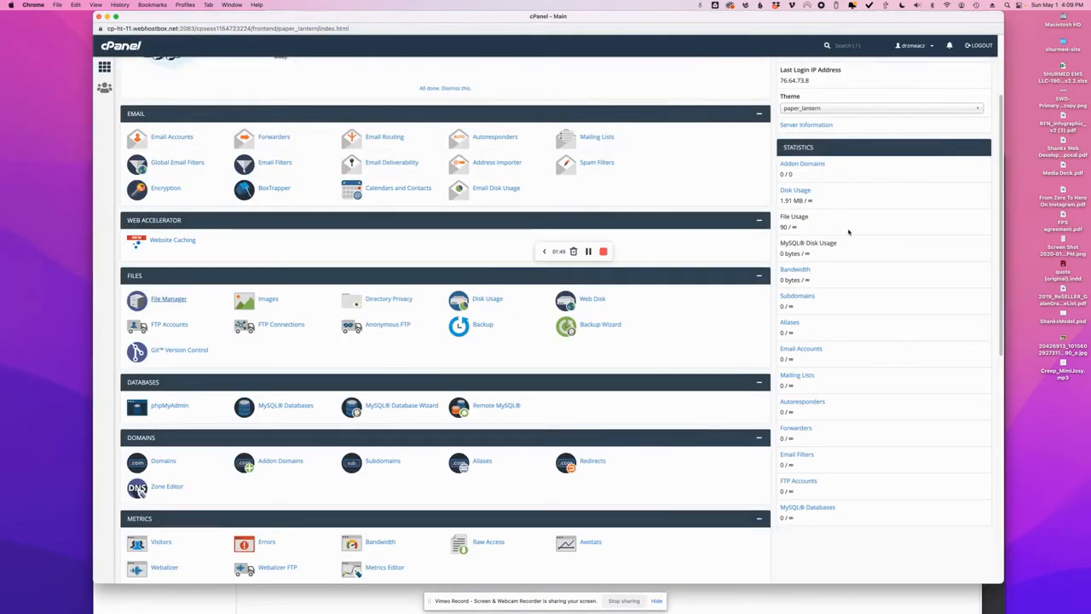
scroll("up", 3)
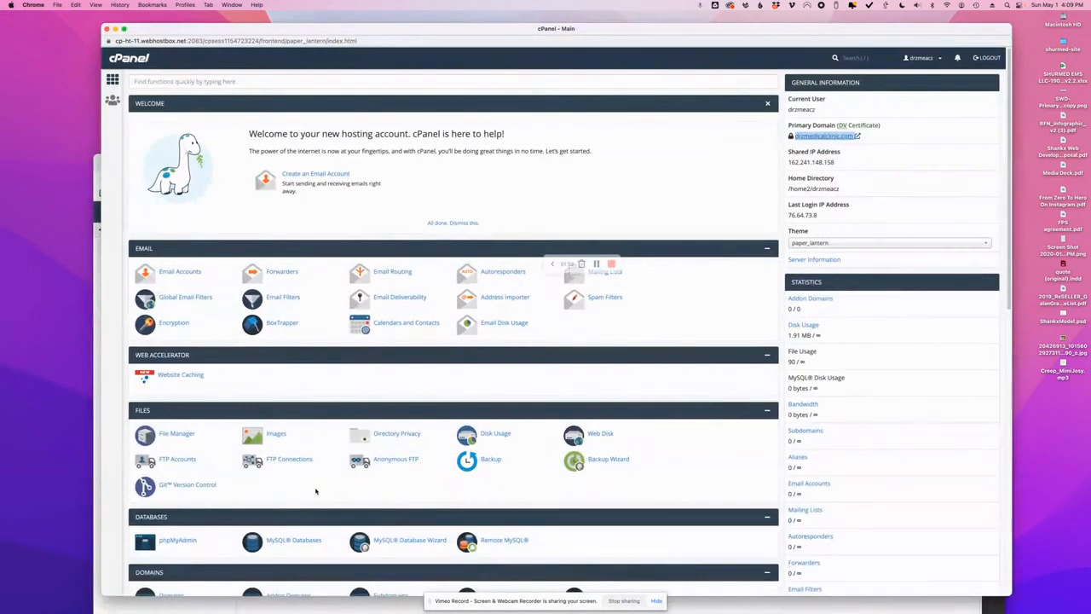
left_click(176, 433)
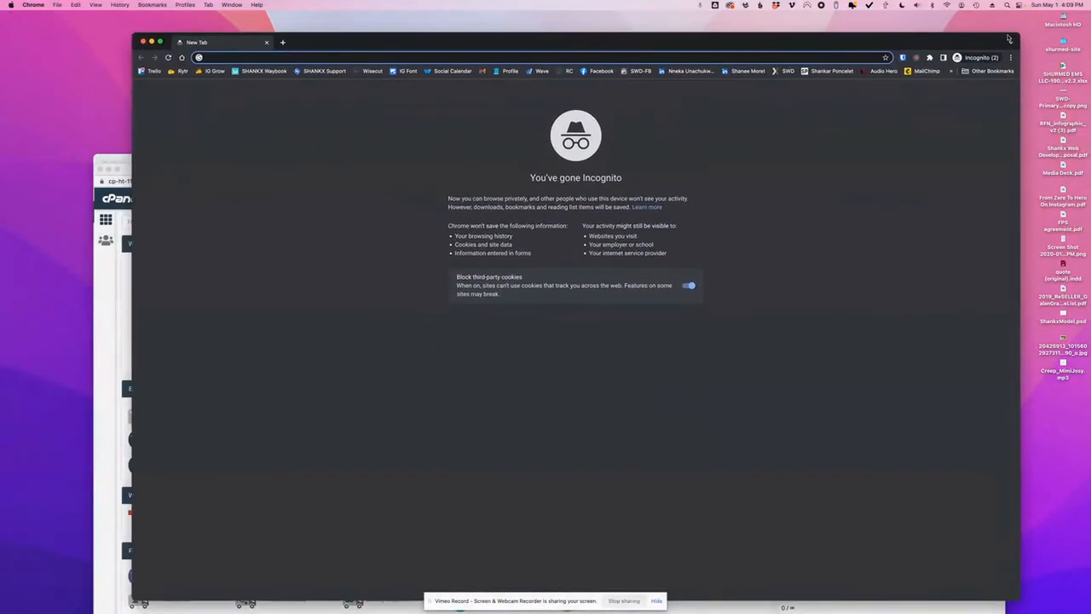
type("drzmedicalclinic.com")
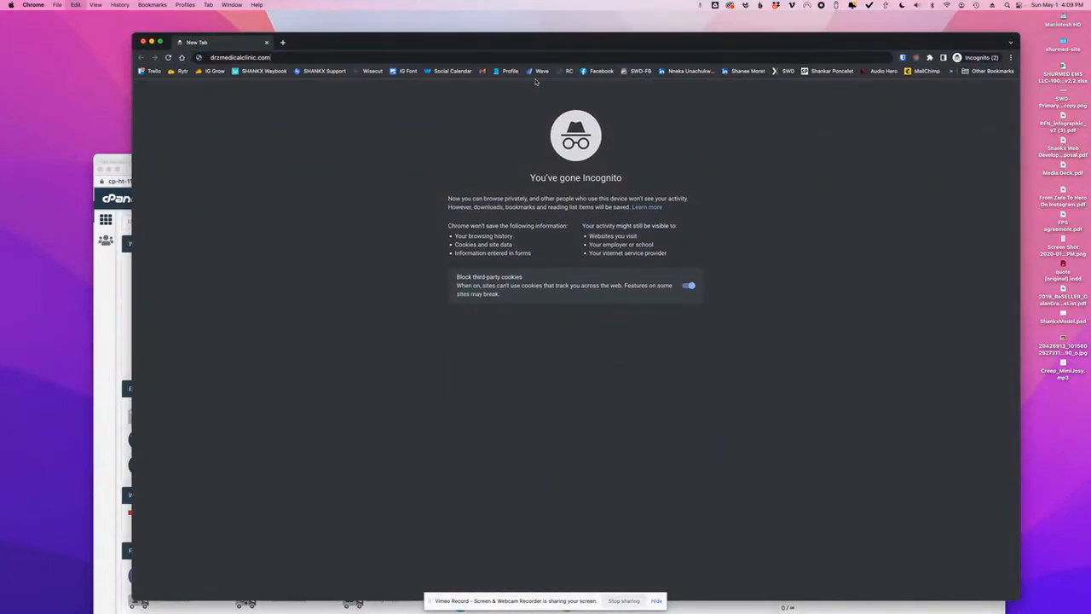
left_click(241, 57)
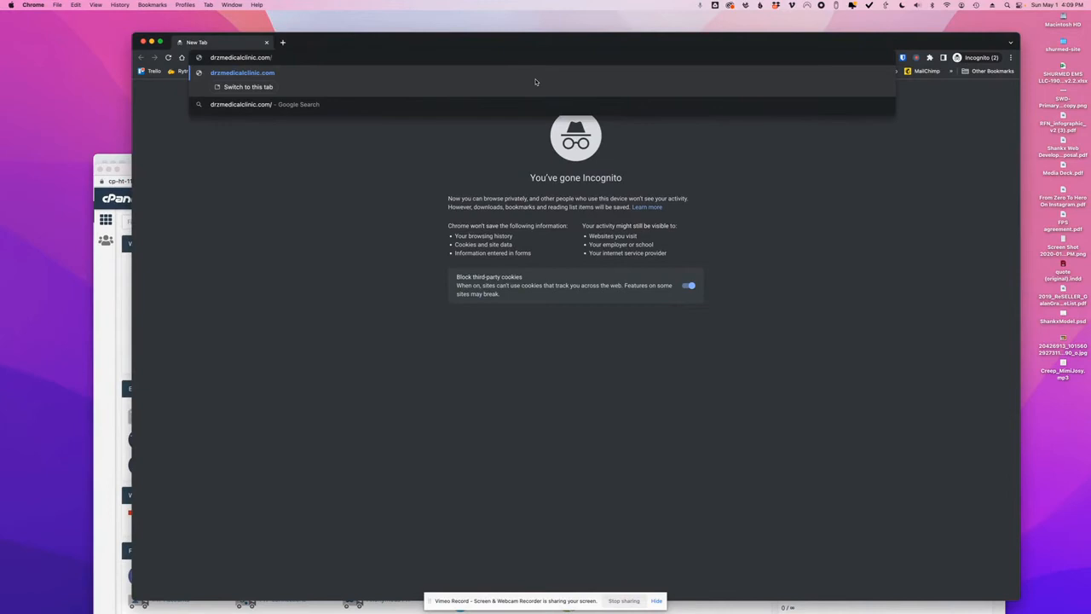
type("/import")
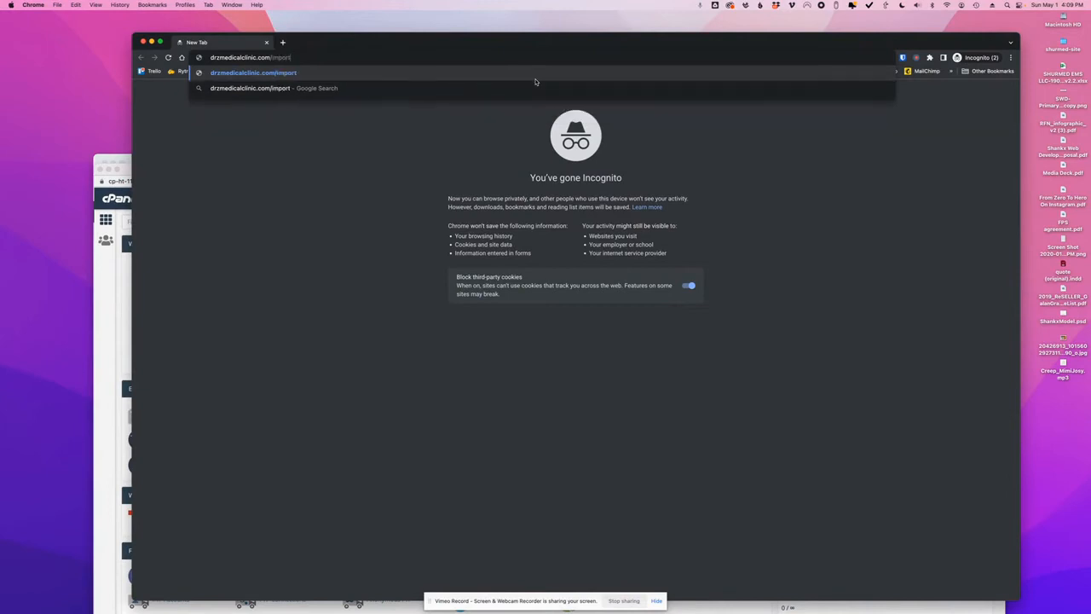
type("buddy")
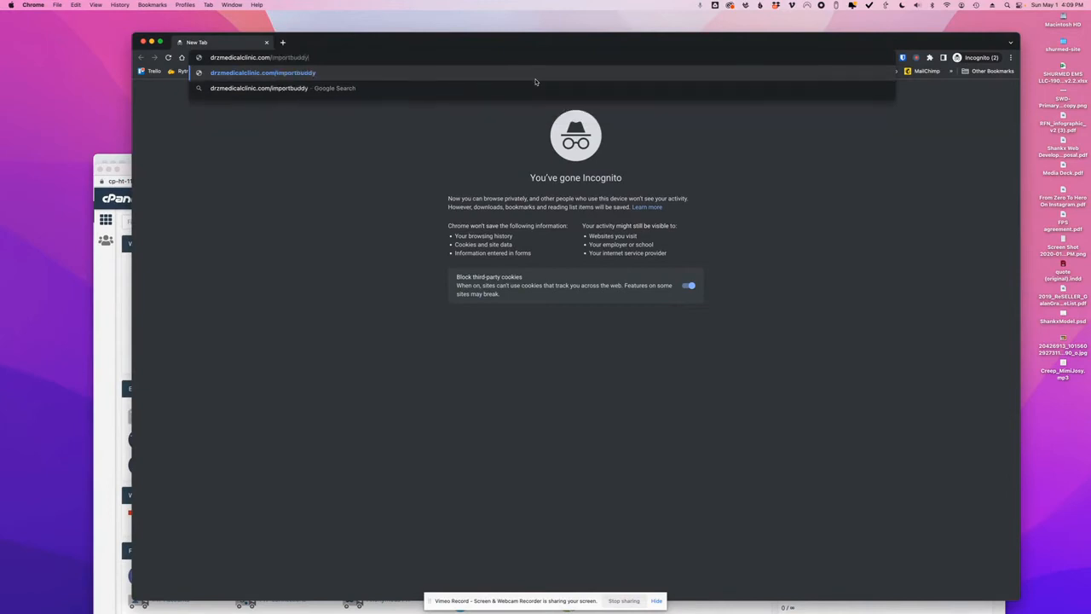
type(".php")
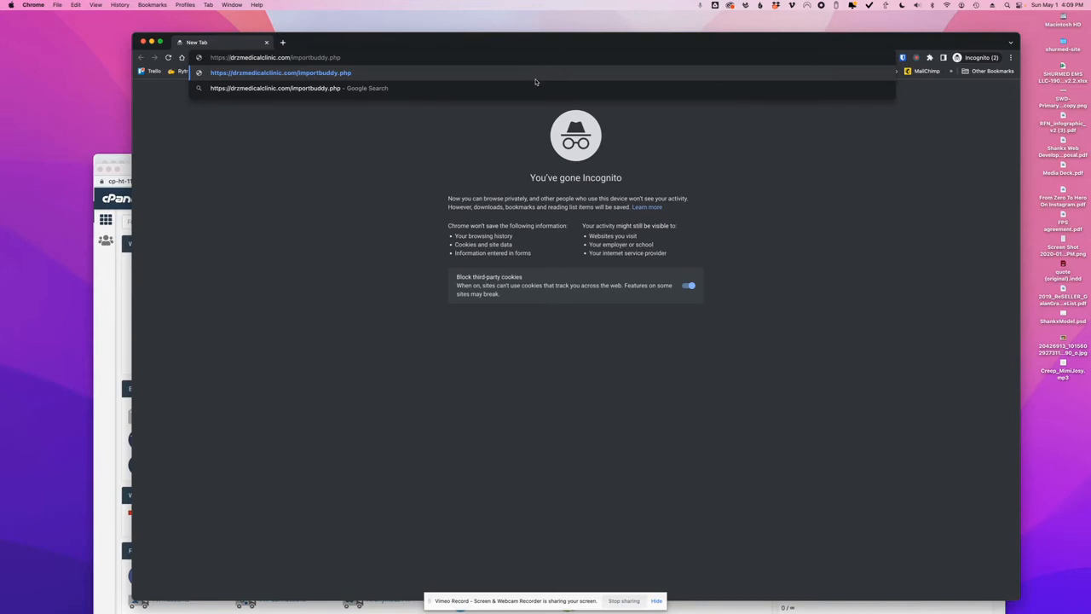
mouse_move(435, 62)
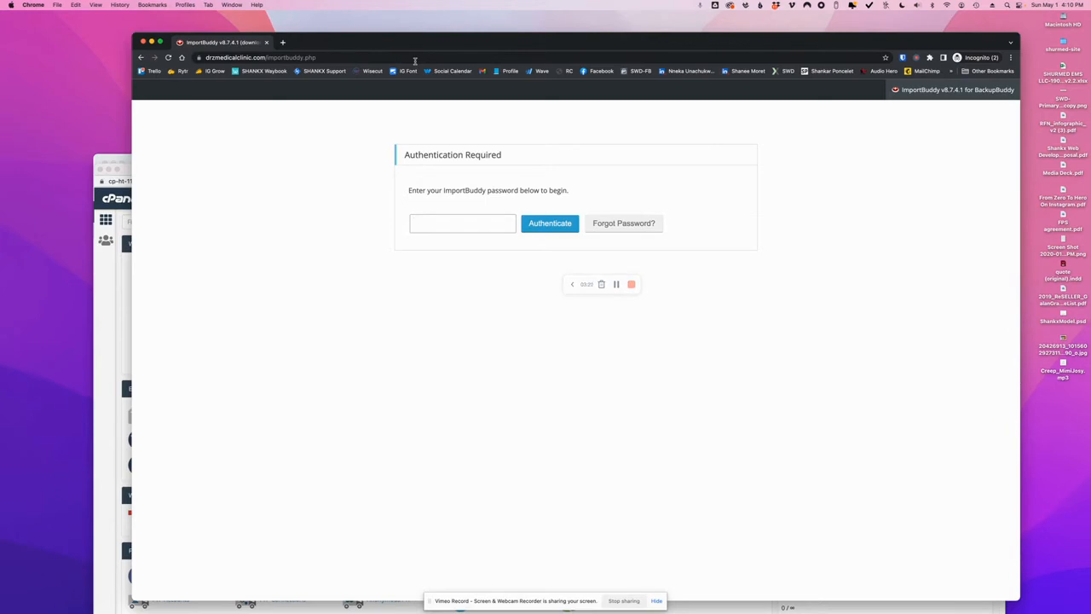
Authenticate with the ImportBuddy password to reach Step 1 listing the May 1, 2022 backup
left_click(463, 222)
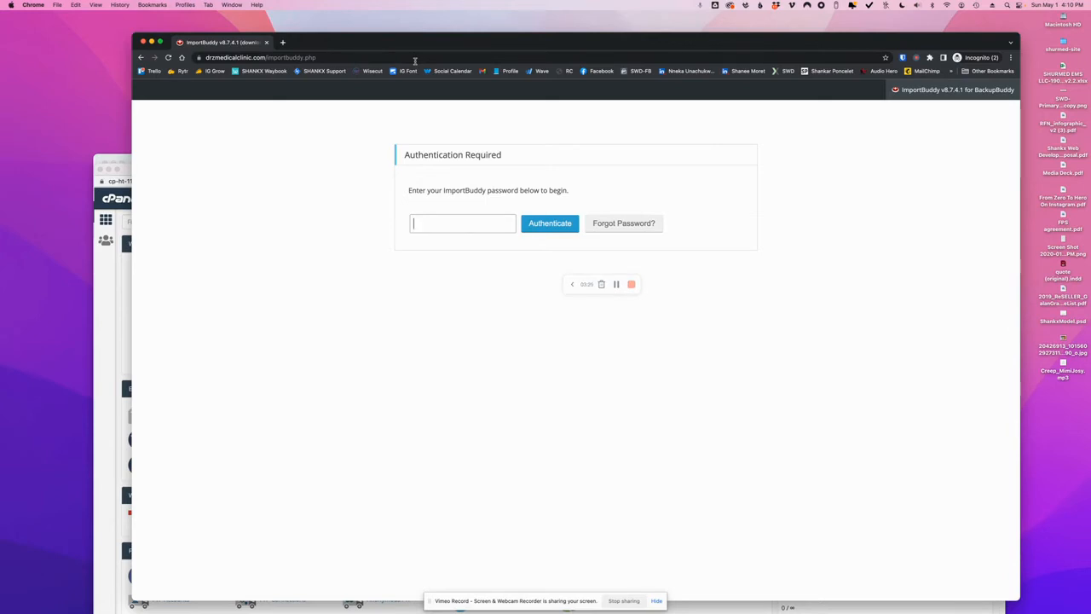
type("•••••")
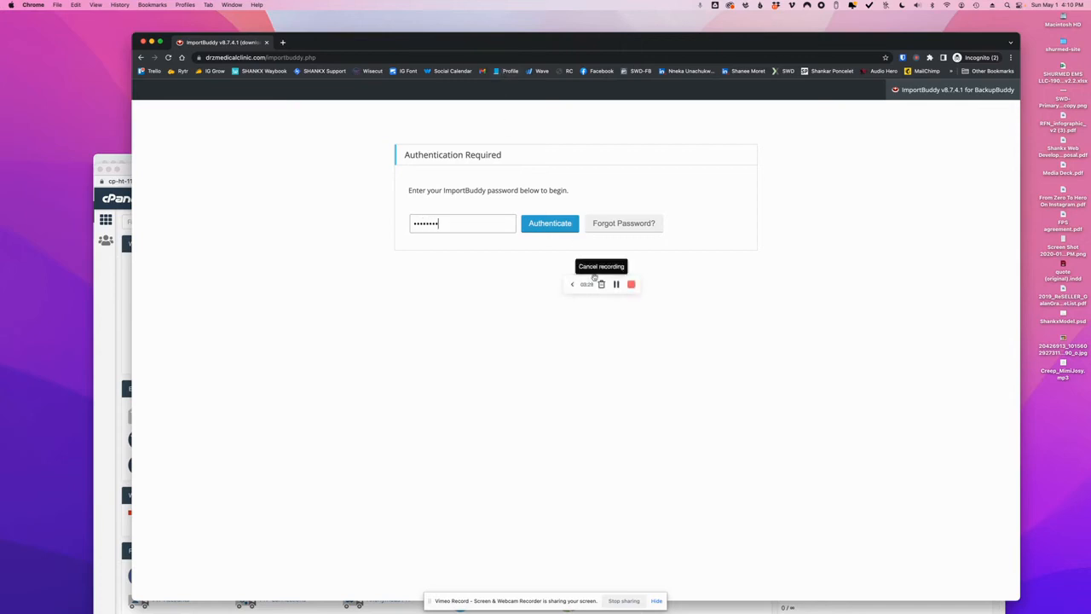
left_click(550, 222)
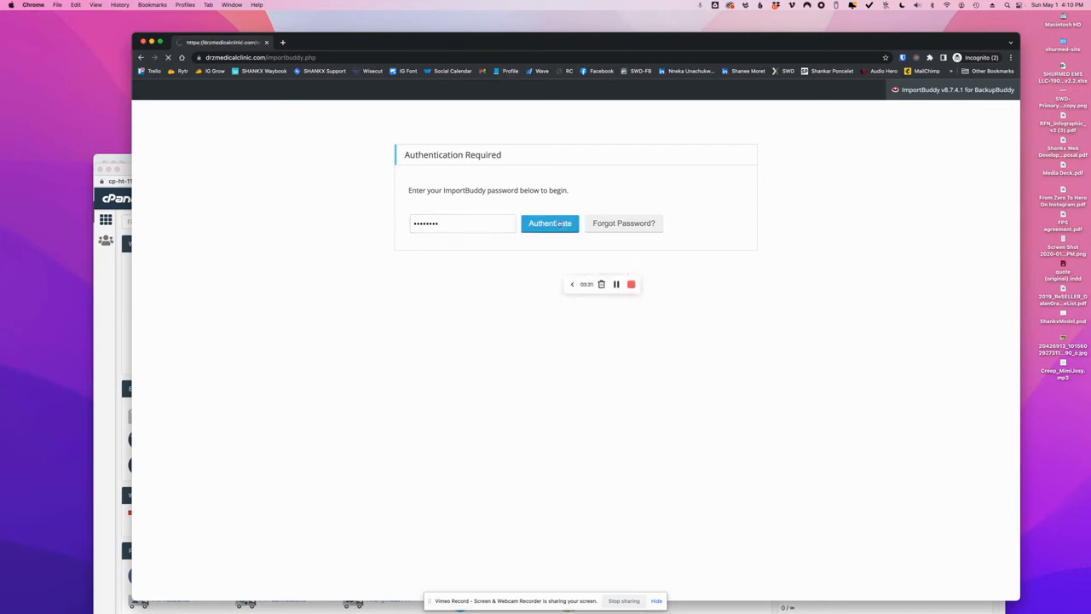
left_click(549, 222)
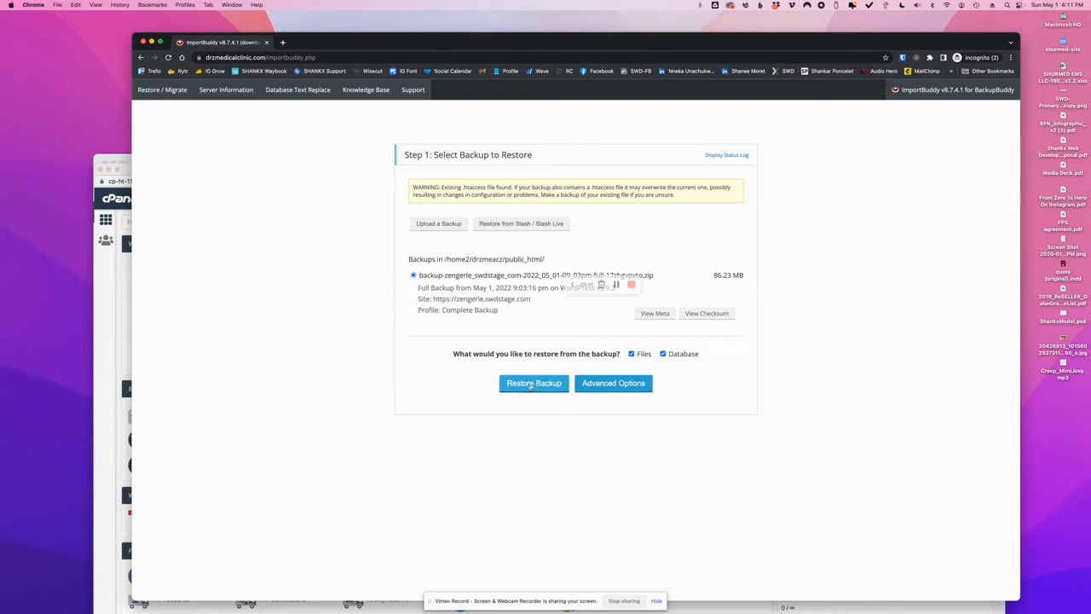
Restore the 86.23 MB backup's files and database, advancing to Step 3: Database Settings
left_click(534, 383)
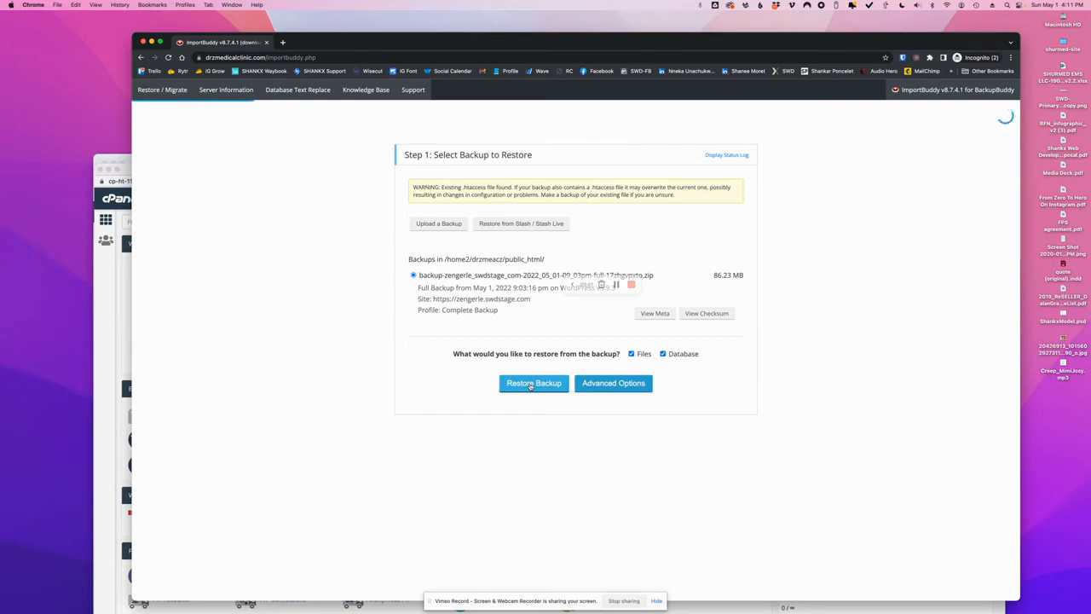
left_click(532, 382)
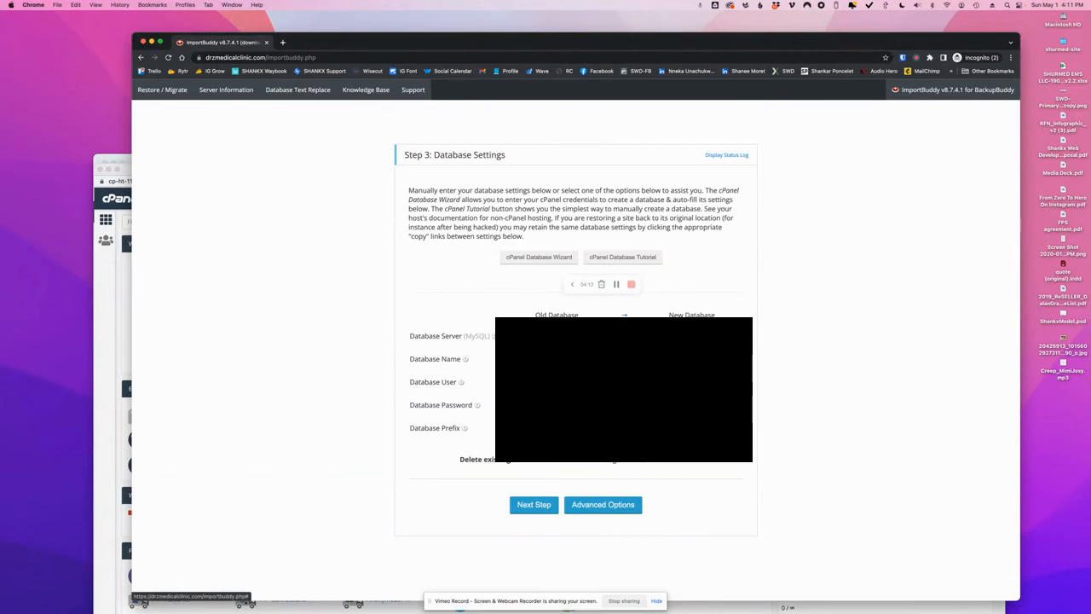
mouse_move(431, 372)
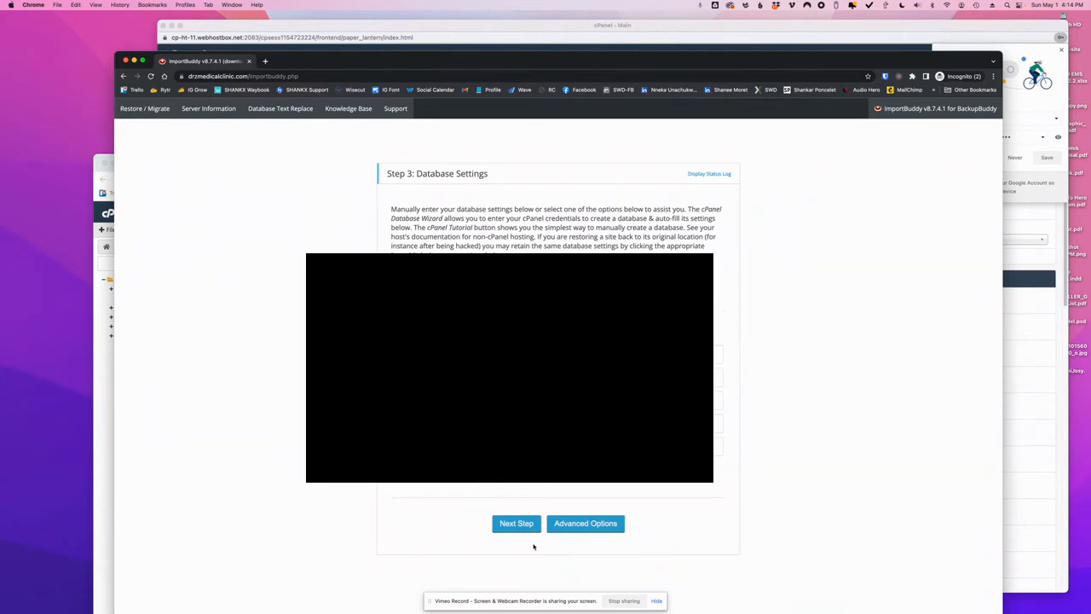
mouse_move(529, 539)
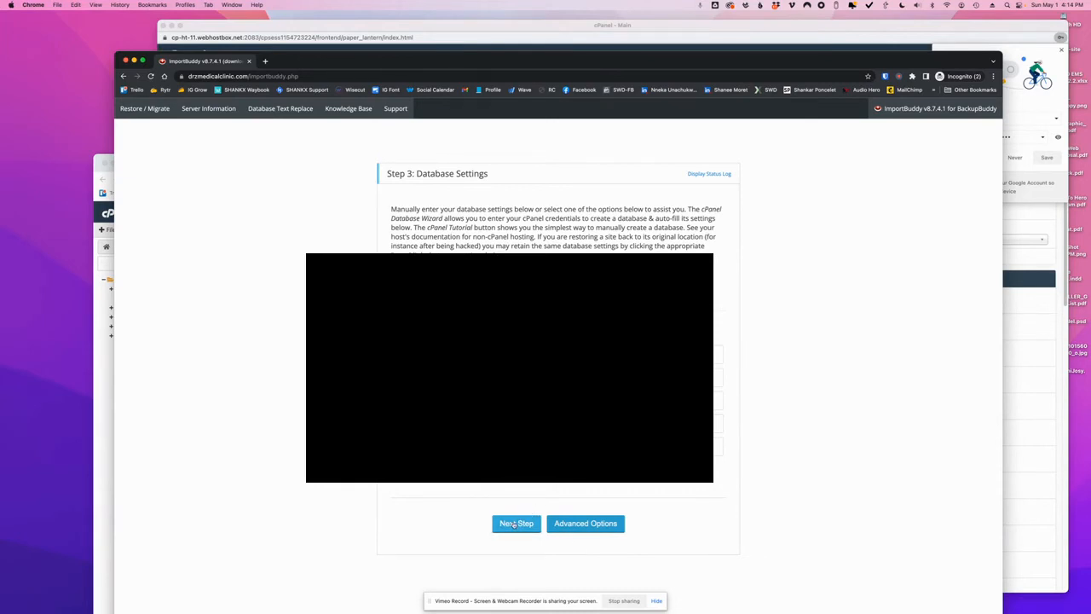
Accept the database settings and the new drzmedicalclinic.com site URL in ImportBuddy
left_click(516, 522)
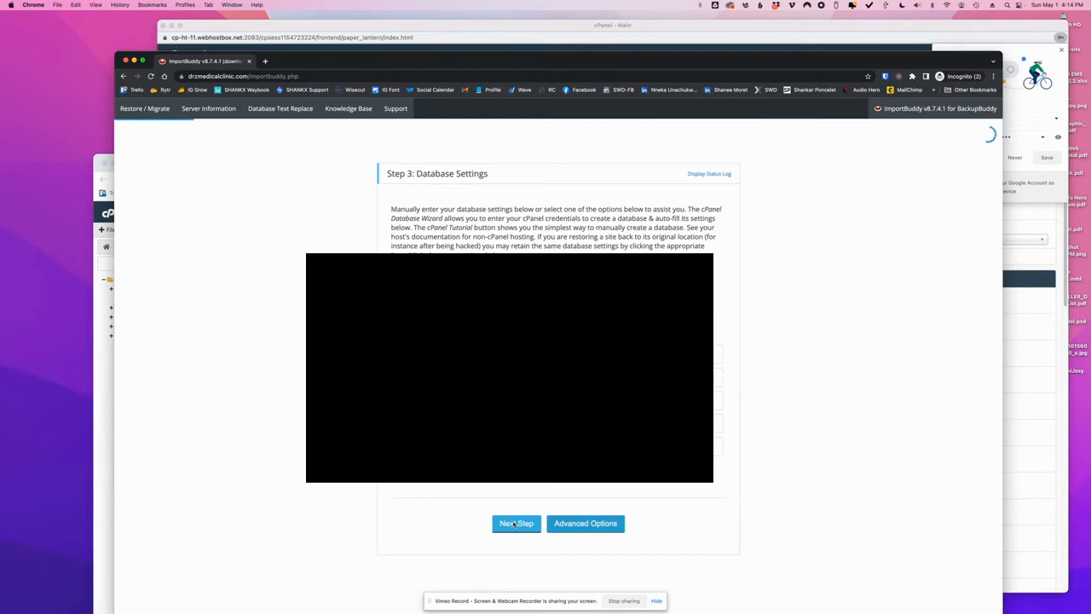
left_click(515, 523)
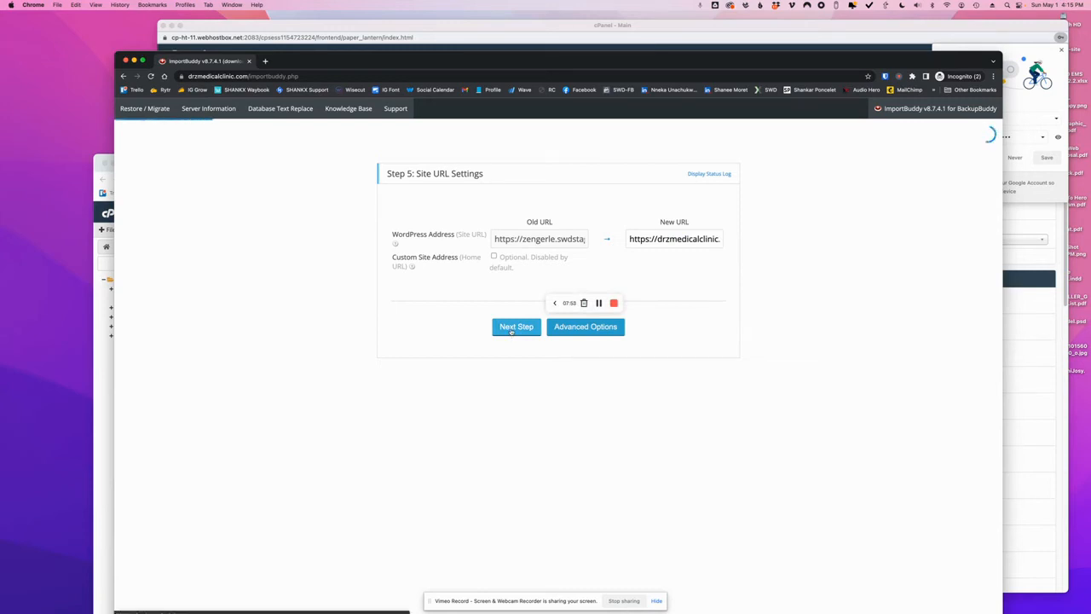
left_click(516, 327)
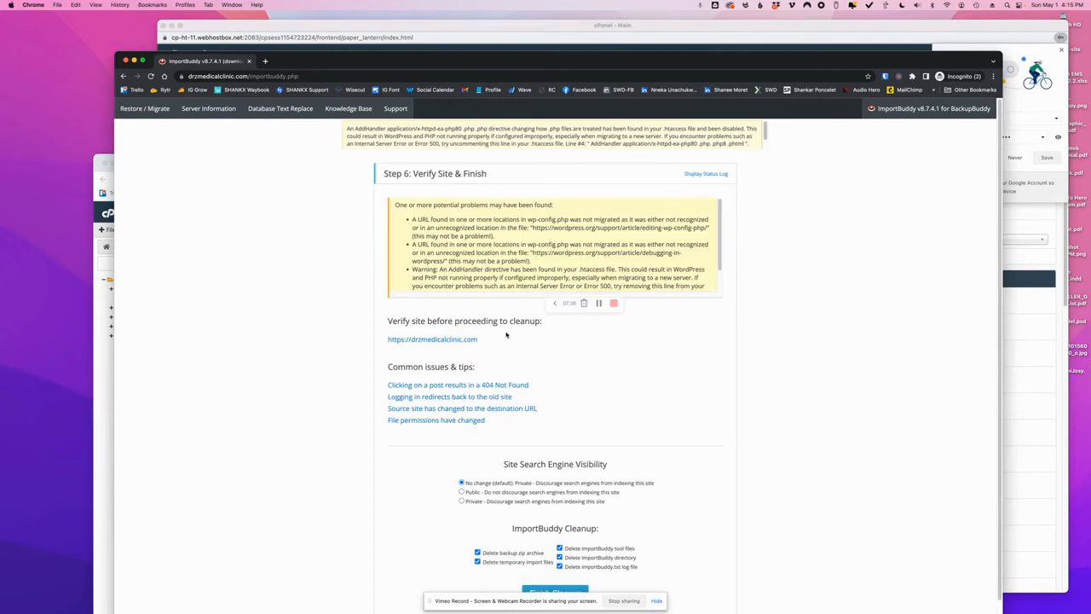
Open the migrated site's verification link from Step 6 in a new tab
scroll("down", 3)
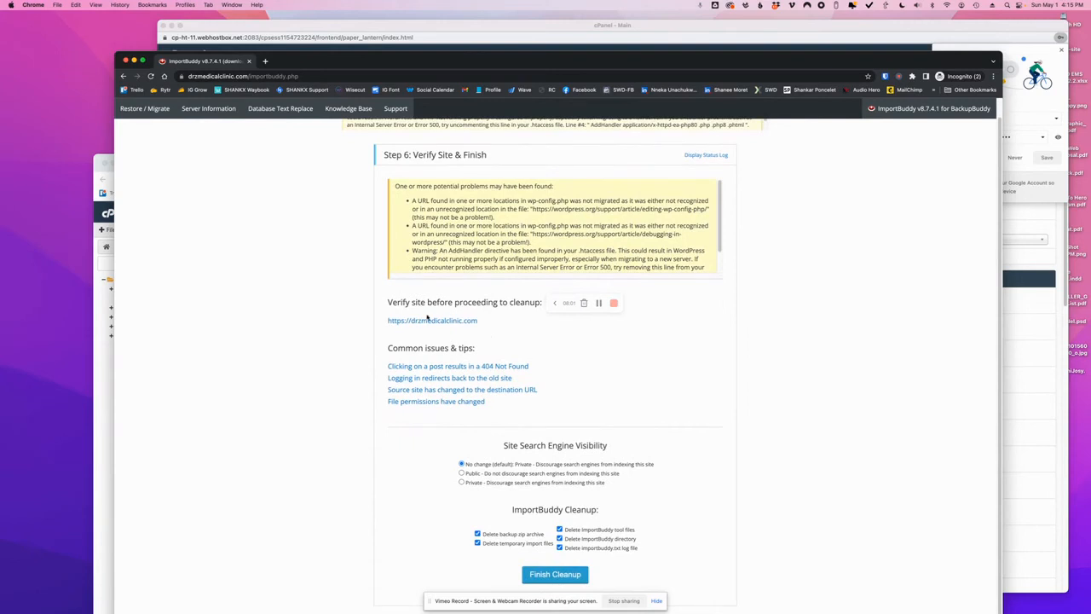
right_click(432, 320)
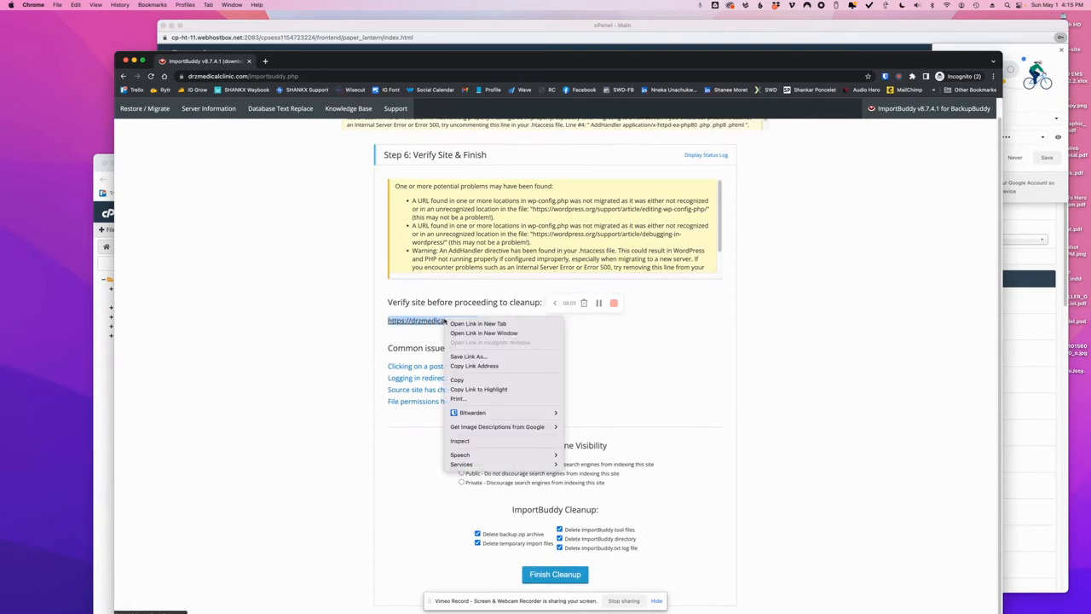
left_click(478, 324)
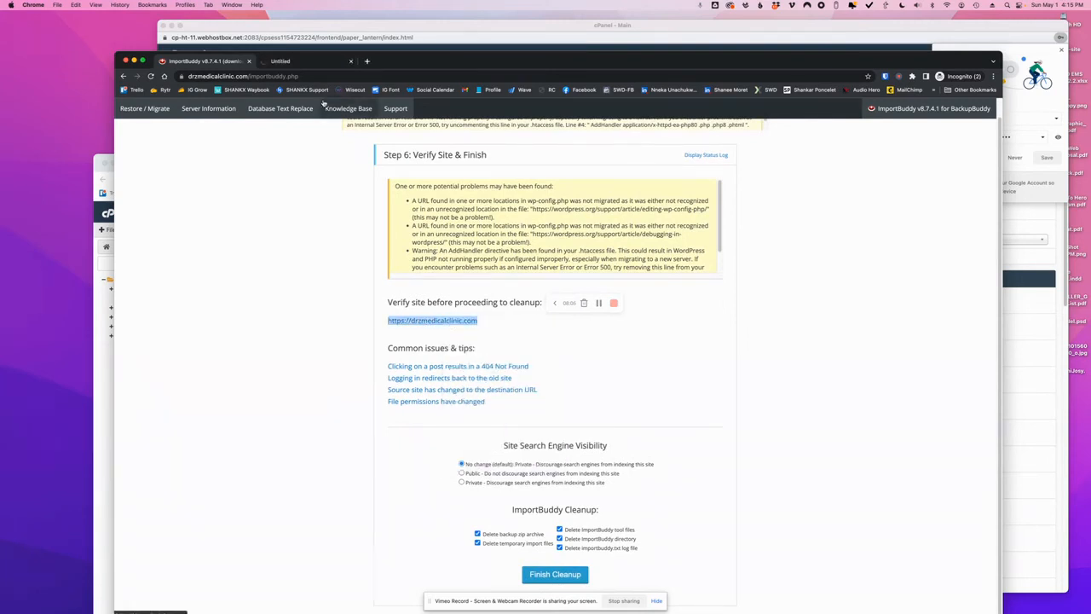
Review the migrated clinic homepage's services, about and contact sections in the new tab
left_click(555, 574)
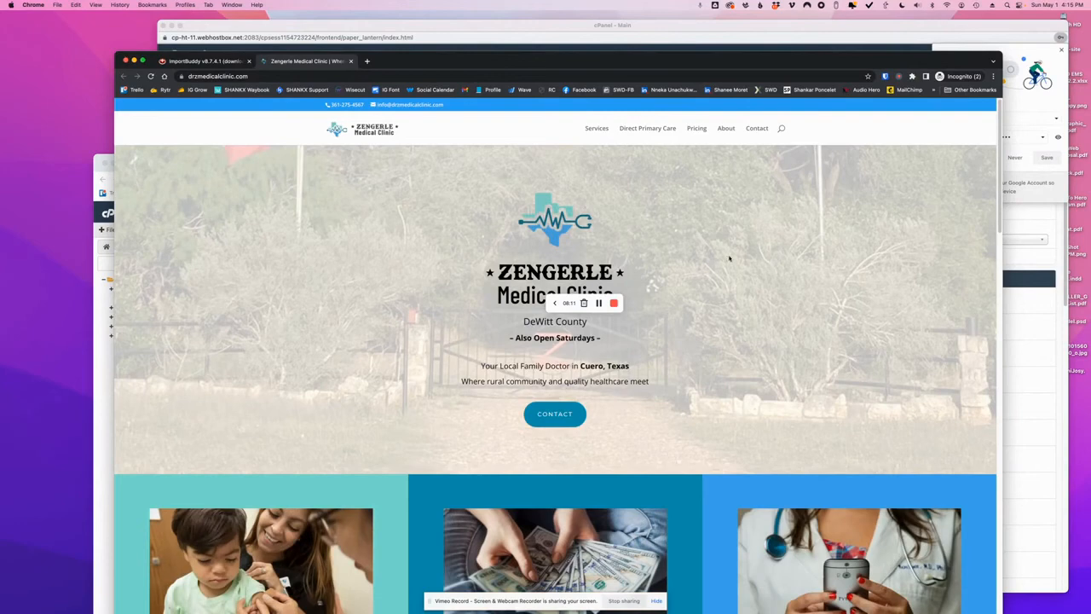
scroll("down", 3)
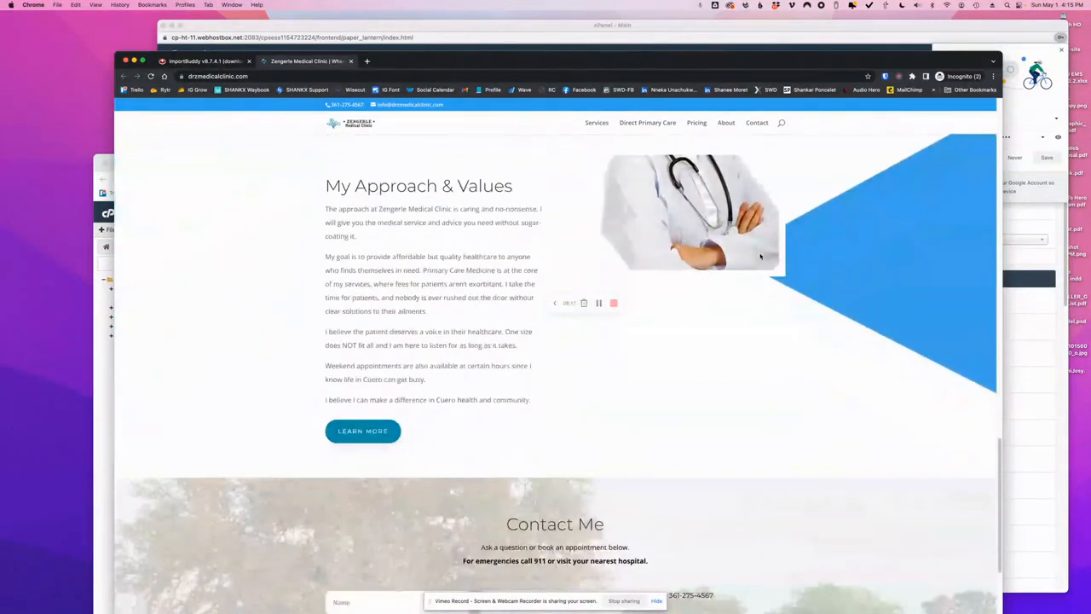
scroll("down", 3)
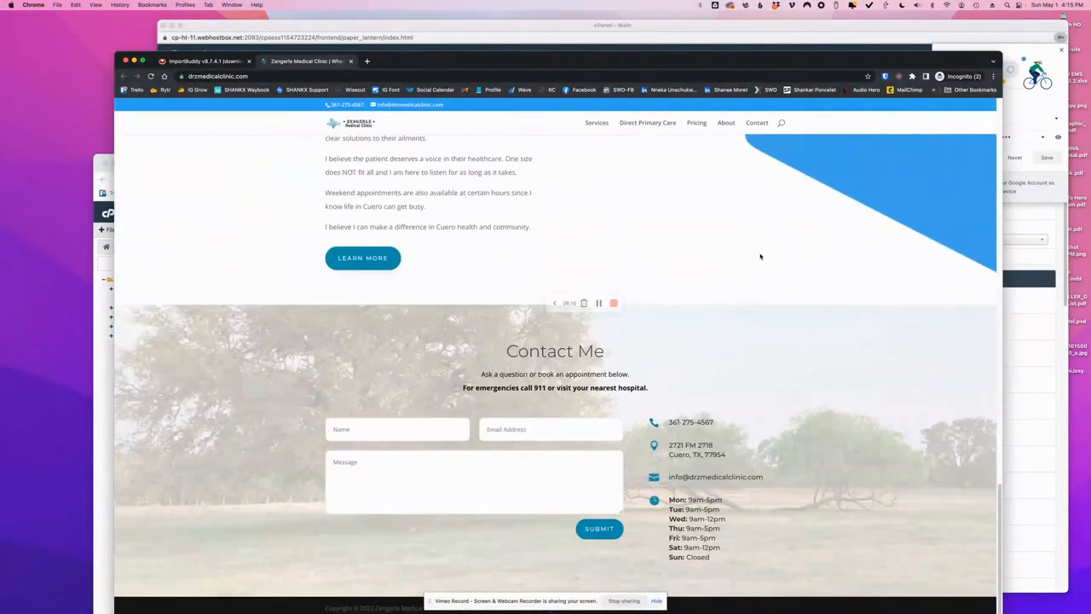
scroll("up", 3)
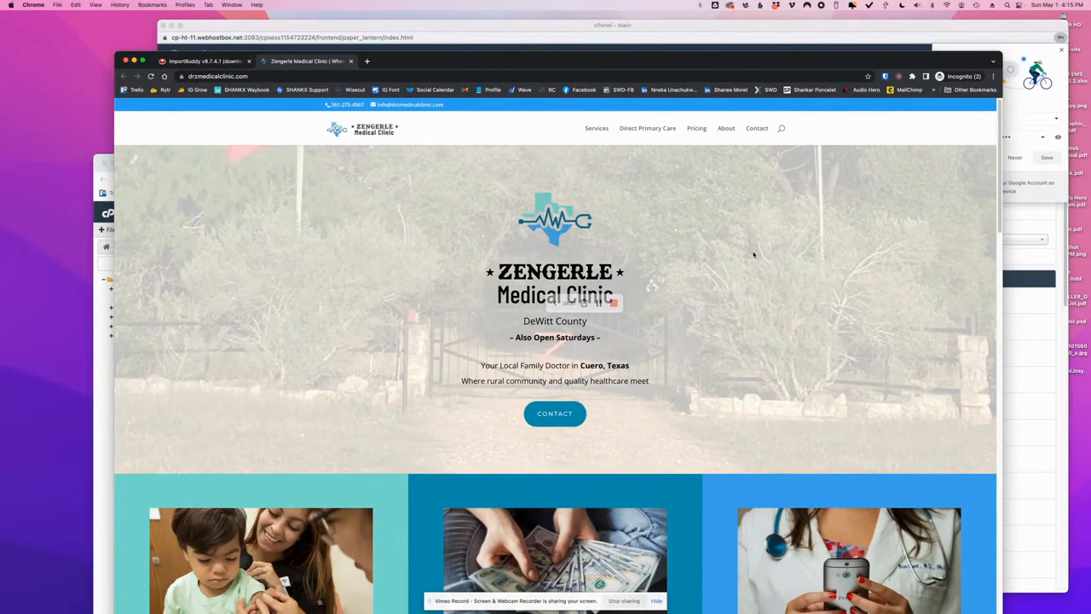
scroll("down", 3)
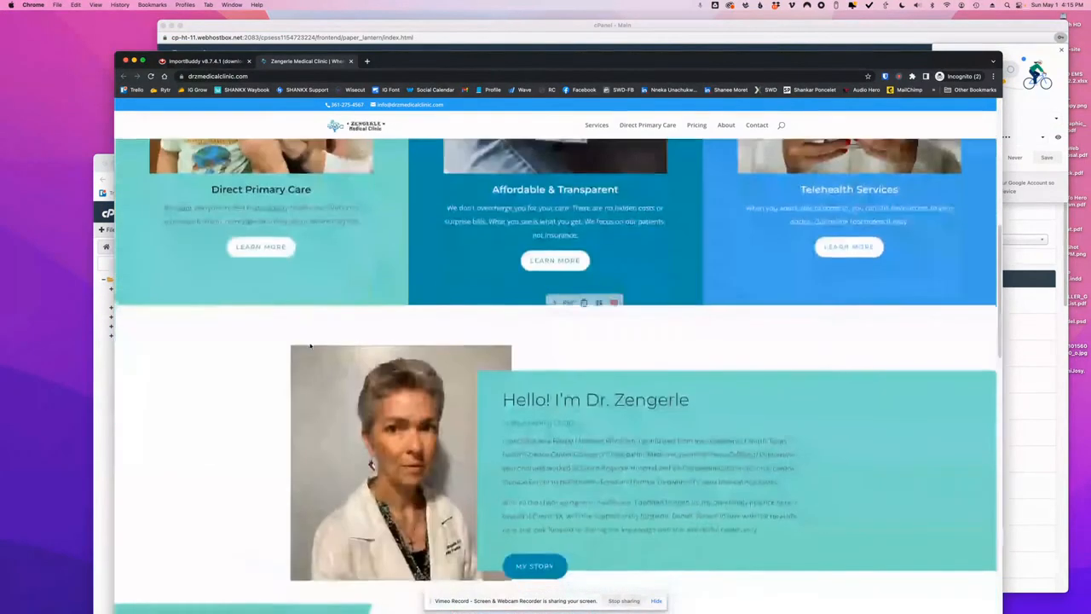
scroll("down", 3)
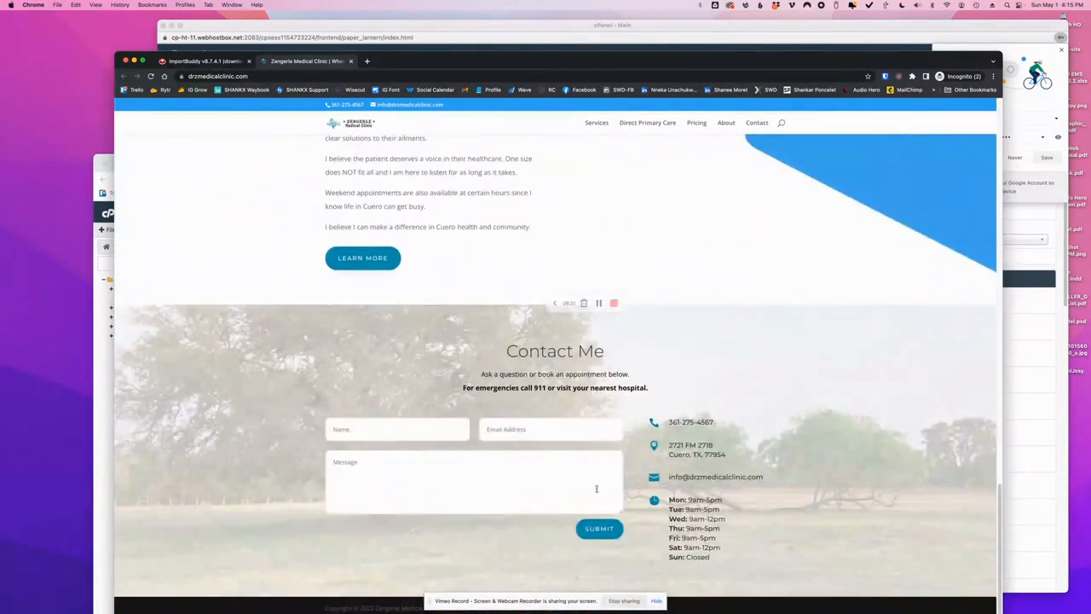
scroll("up", 3)
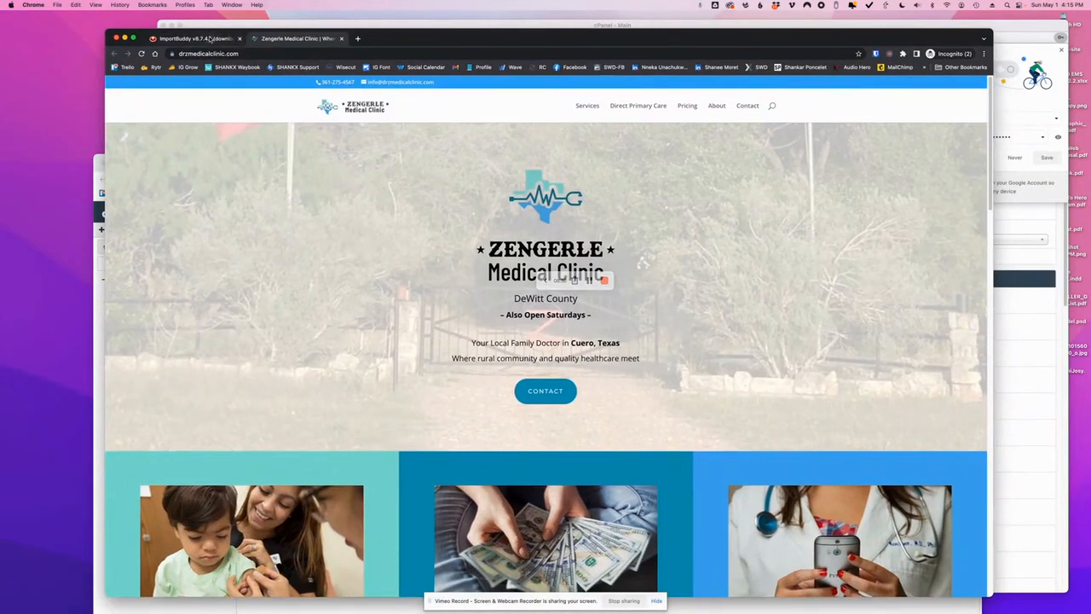
Run ImportBuddy's final cleanup and close its tab once Step 6 finishes
left_click(196, 39)
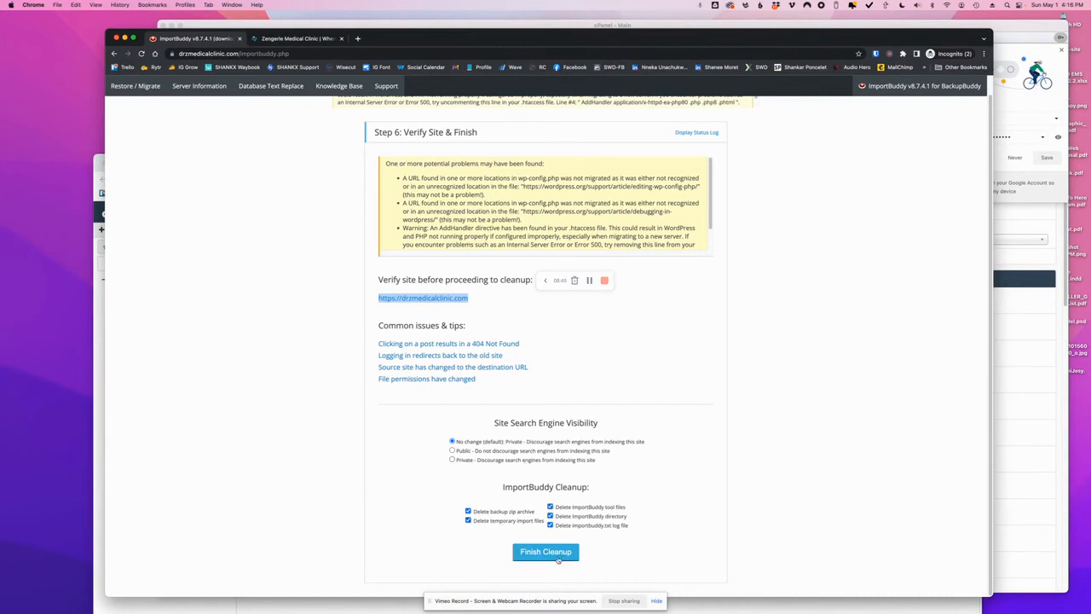
left_click(546, 551)
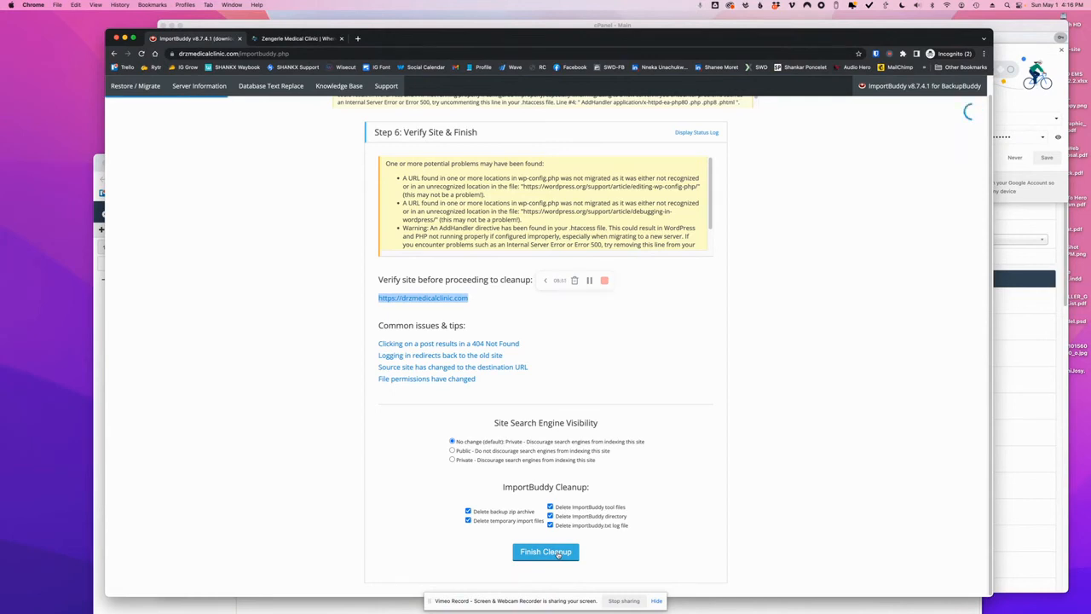
left_click(545, 551)
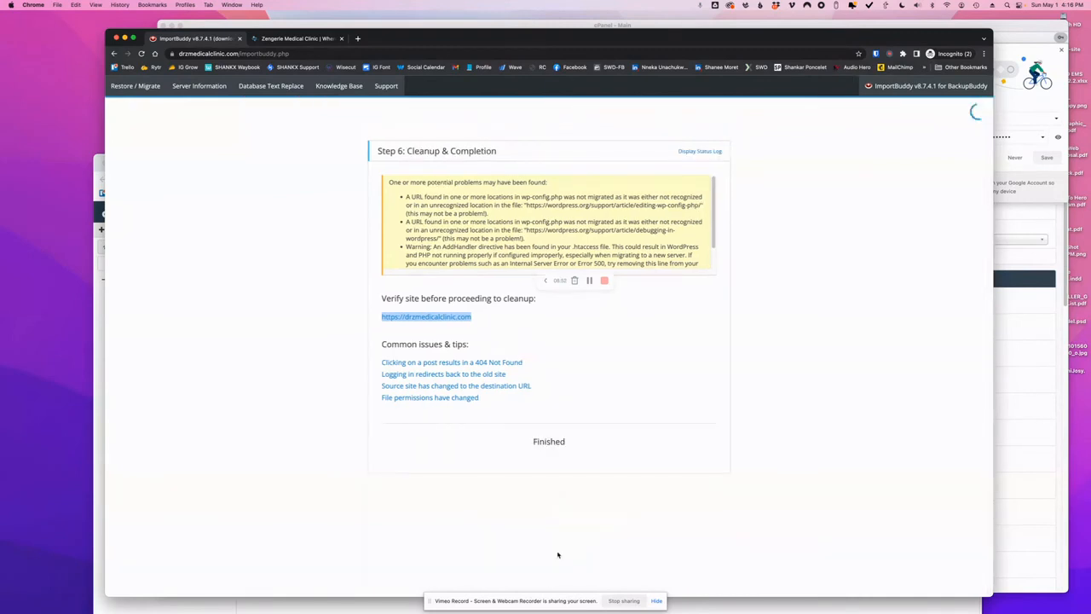
mouse_move(535, 417)
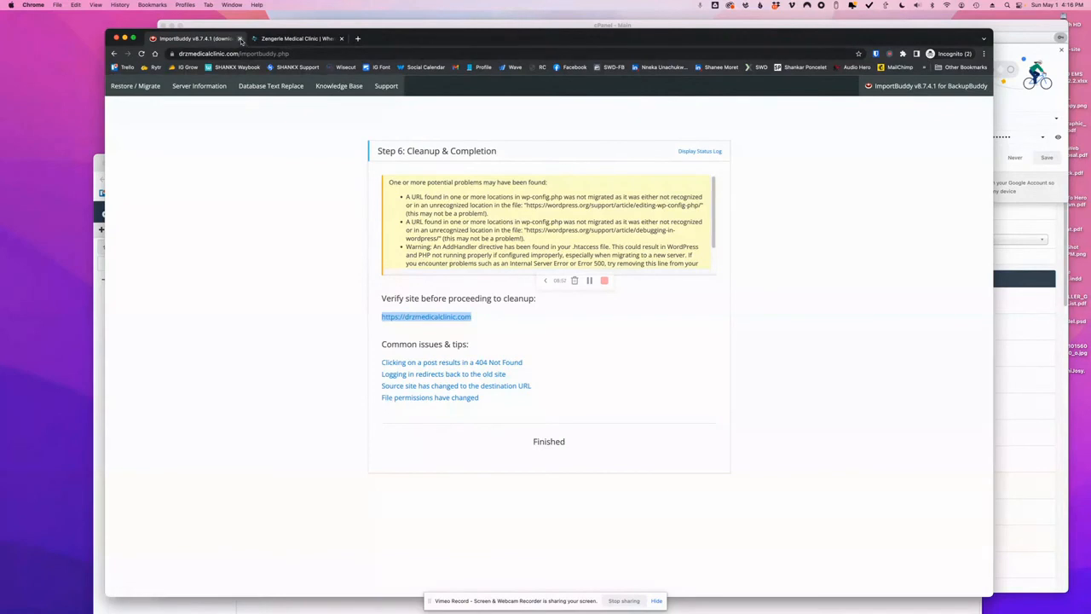
left_click(240, 38)
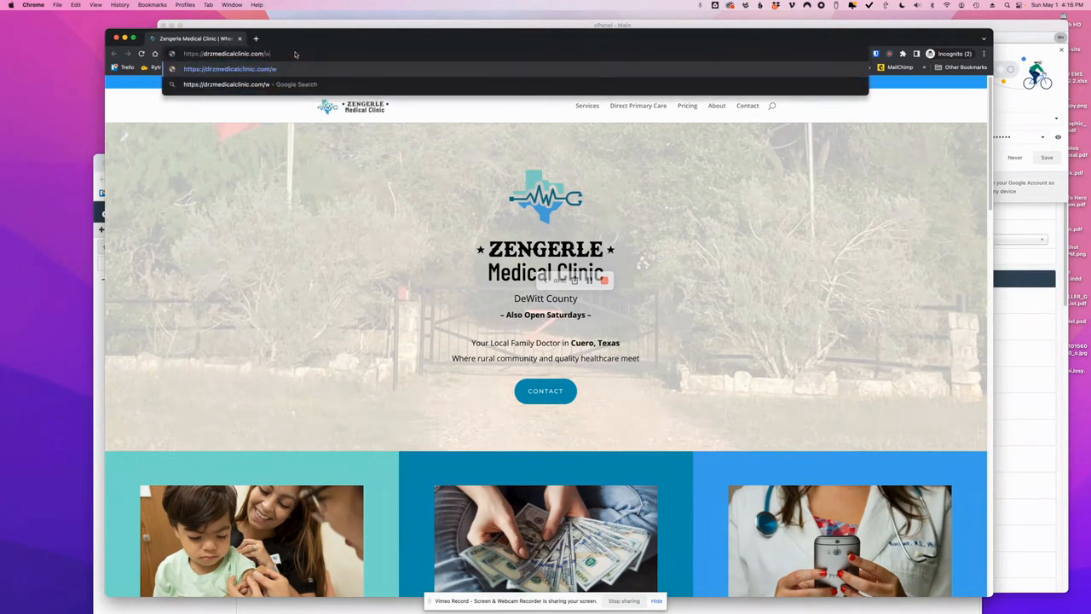
Go to drzmedicalclinic.com/wp-admin to reach the WordPress dashboard
type("p-admin/")
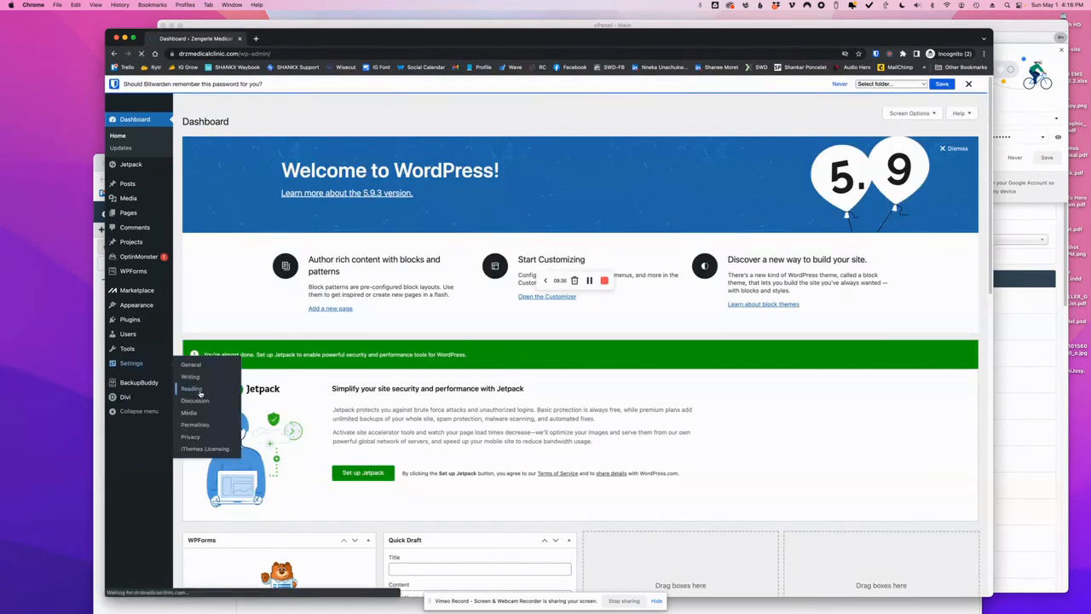
Uncheck 'Discourage search engines from indexing this site' in Reading Settings and save
left_click(191, 388)
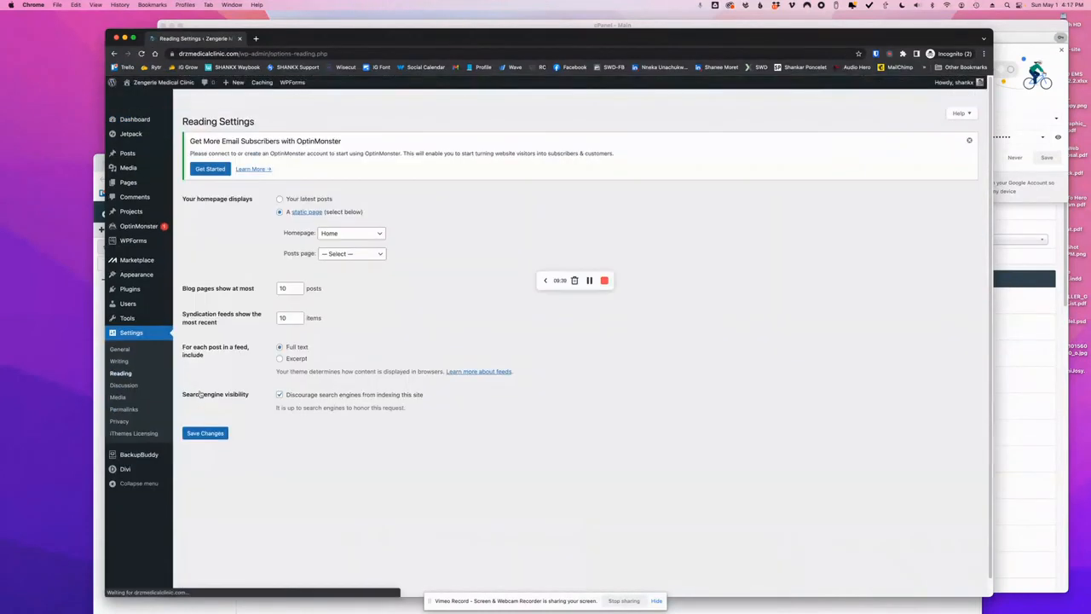
left_click(280, 393)
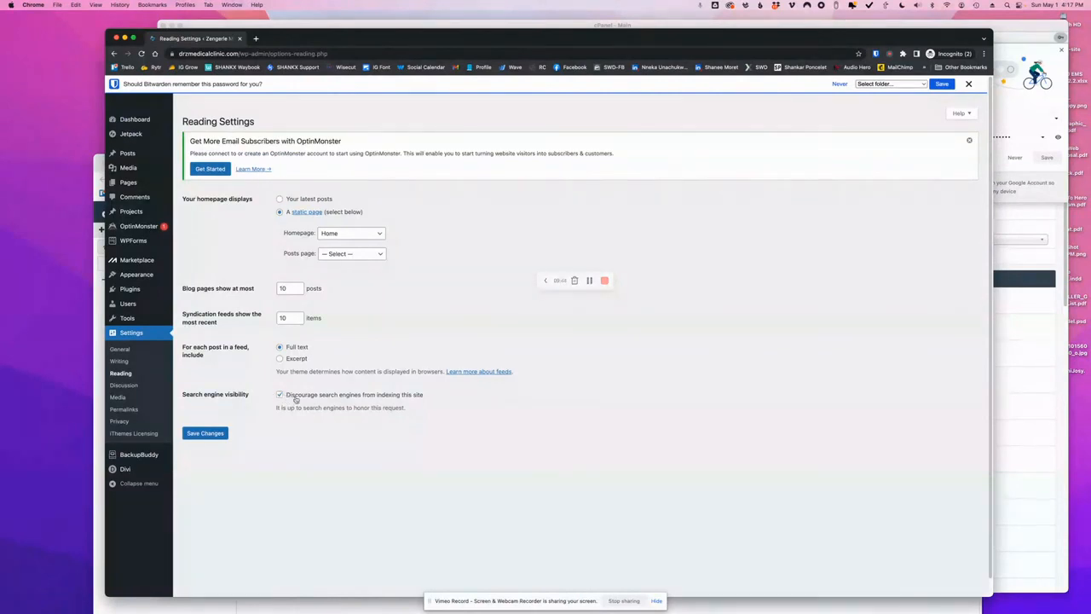
left_click(279, 395)
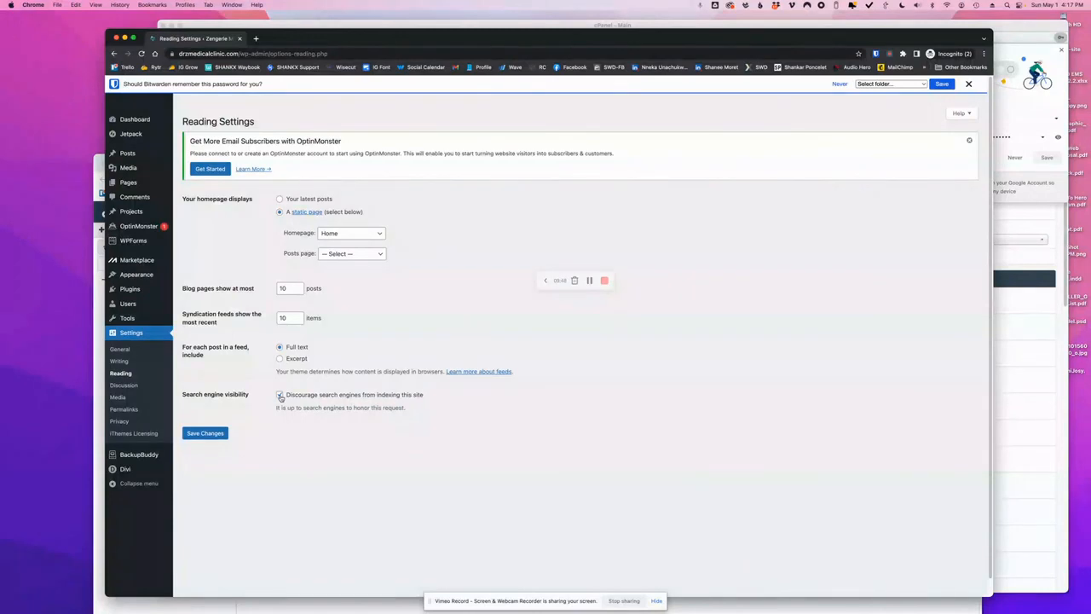
left_click(280, 393)
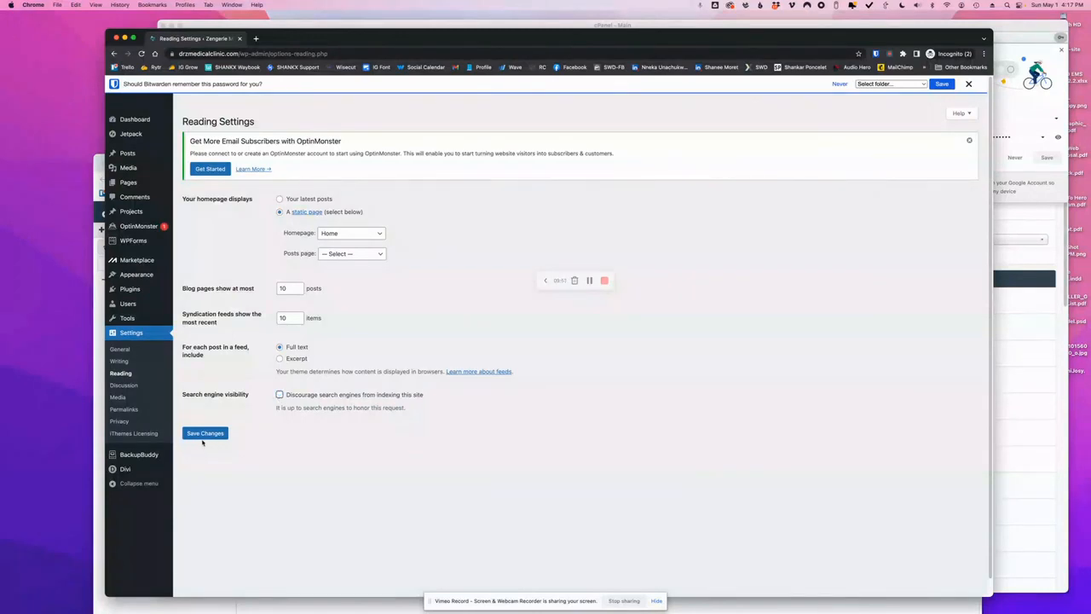
left_click(204, 433)
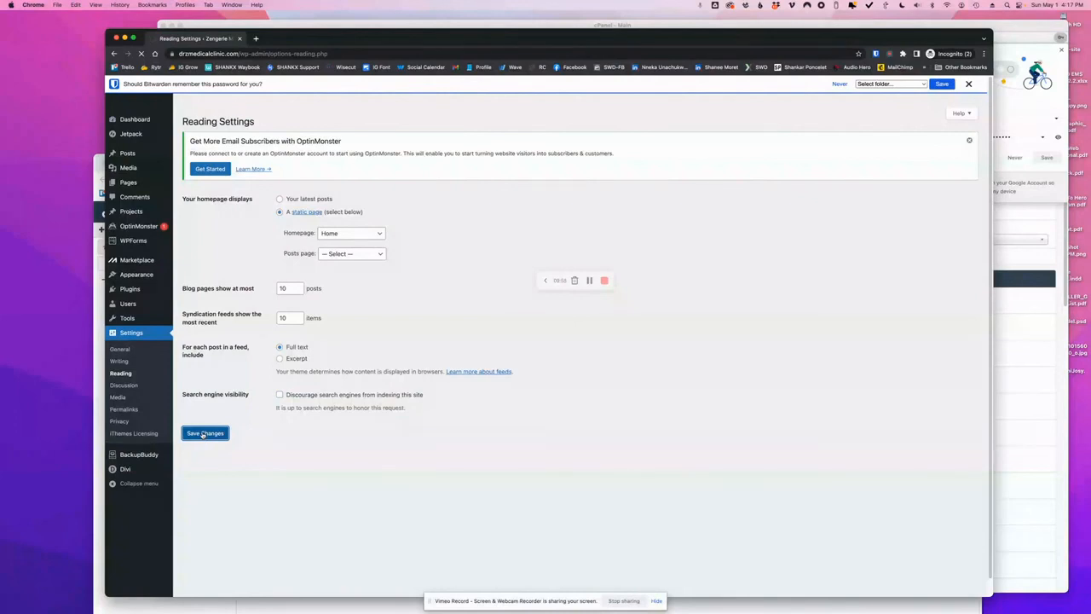
left_click(205, 433)
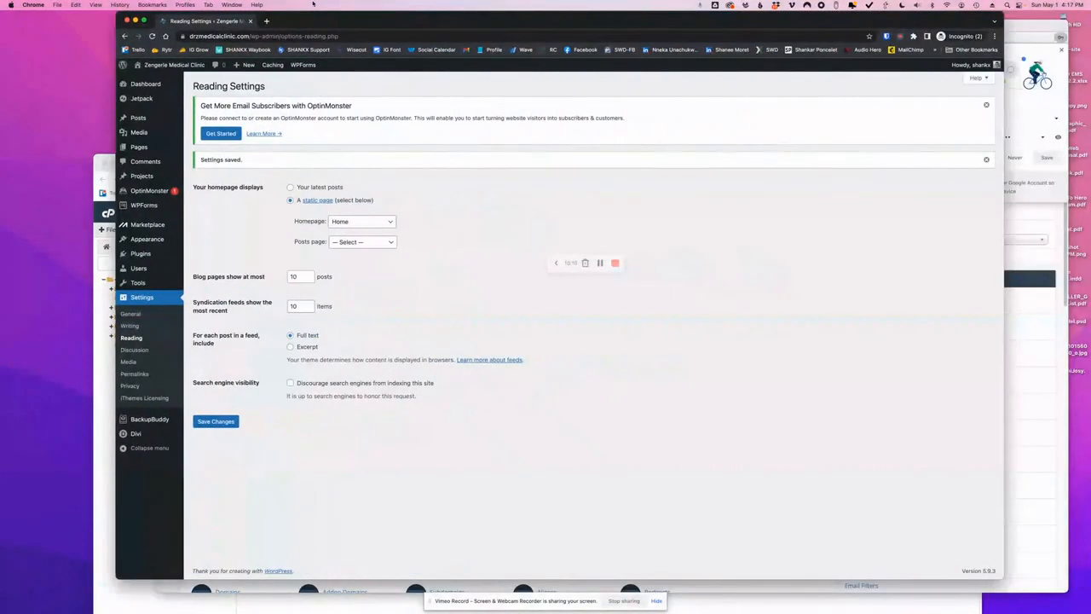
mouse_move(134, 375)
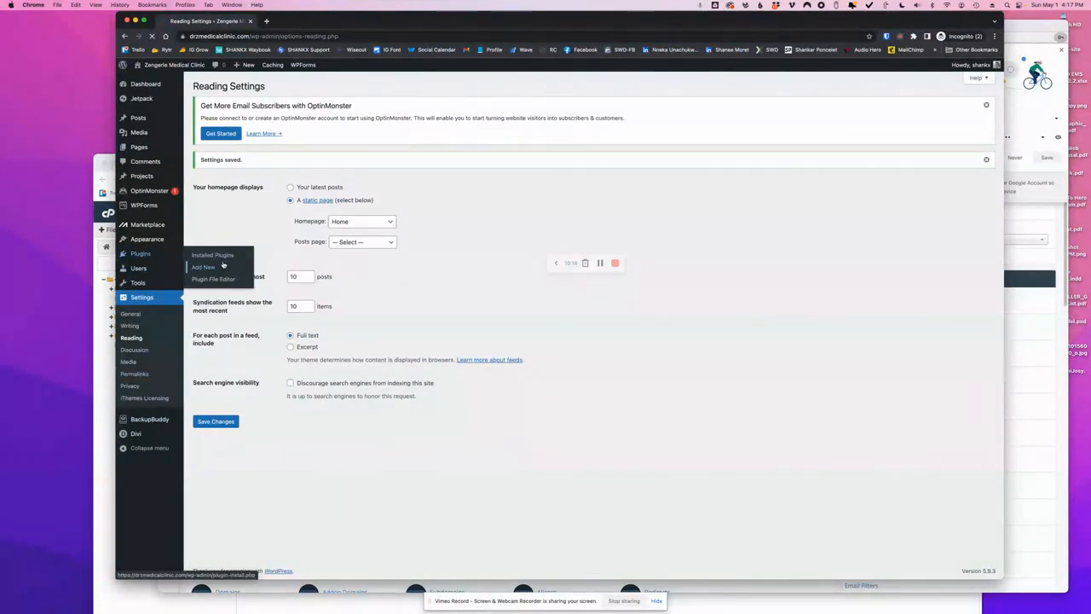
Search plugins for 'force ssl', then install and activate Really Simple SSL
left_click(203, 267)
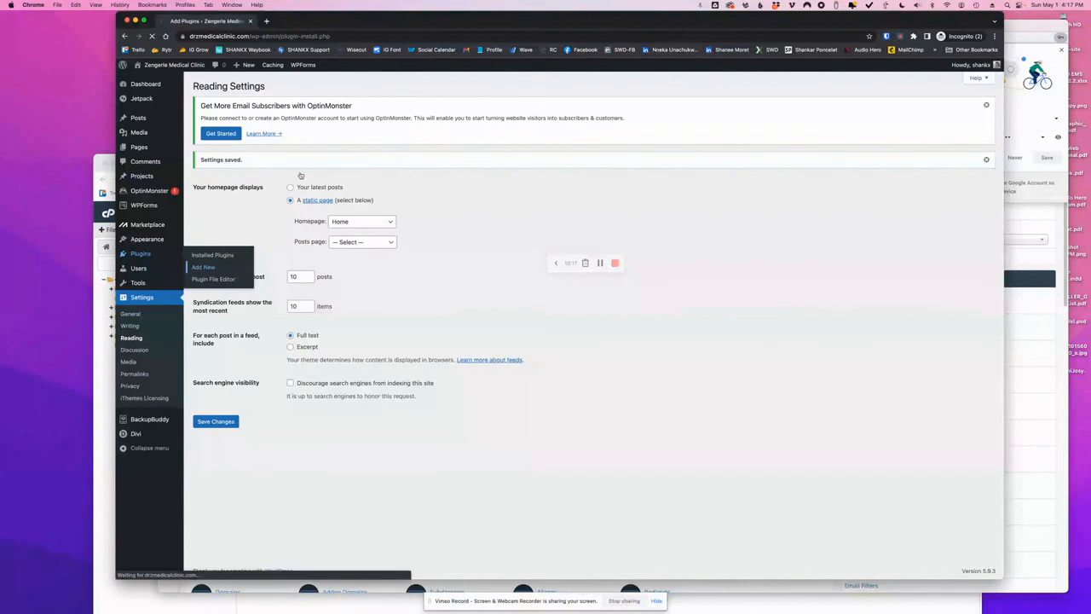
left_click(203, 267)
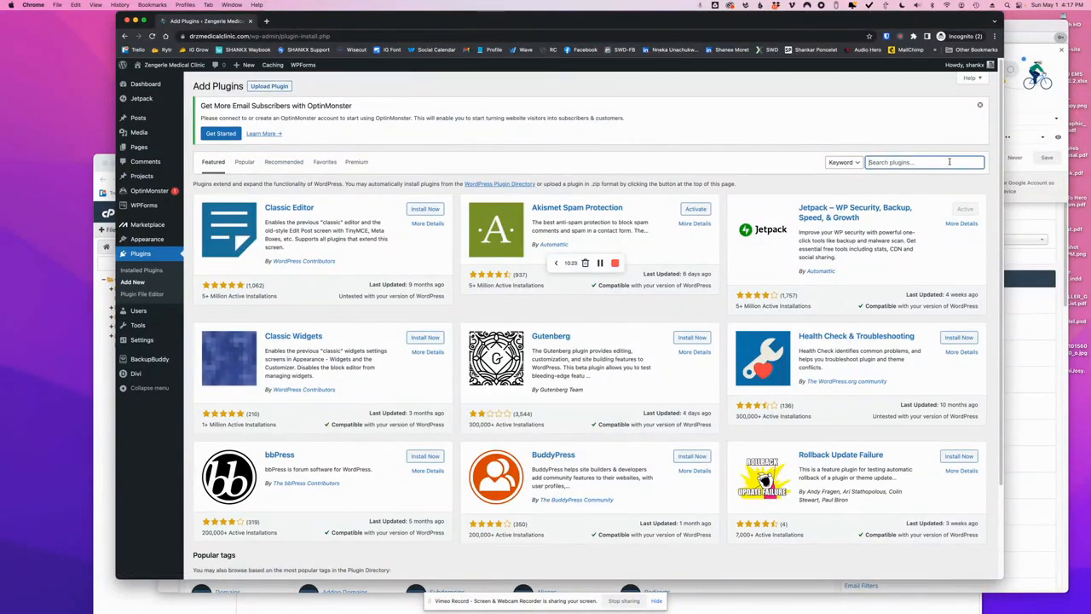
type("force")
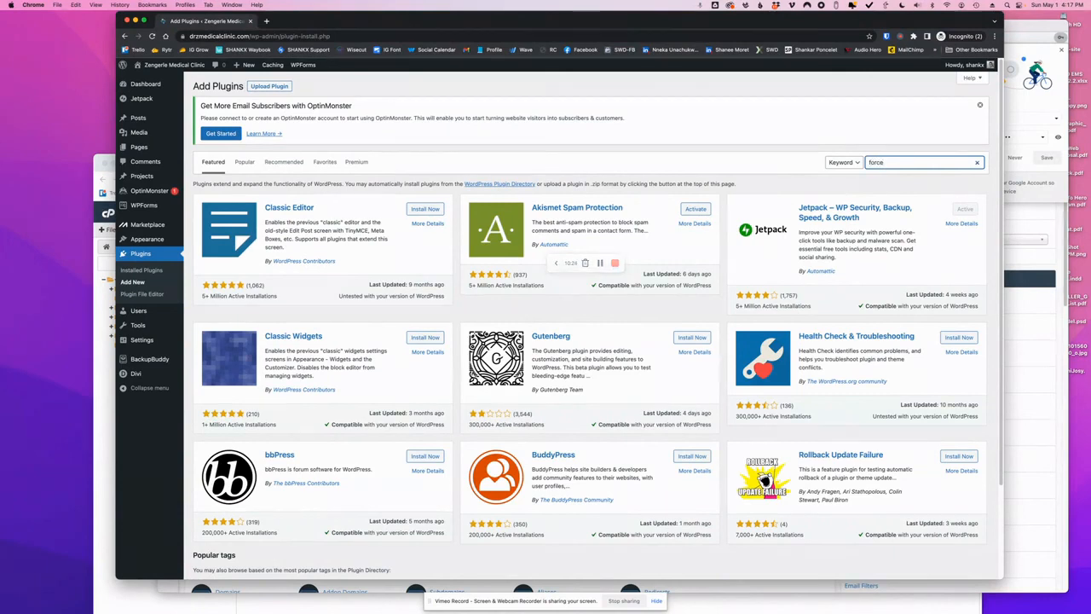
key("Return")
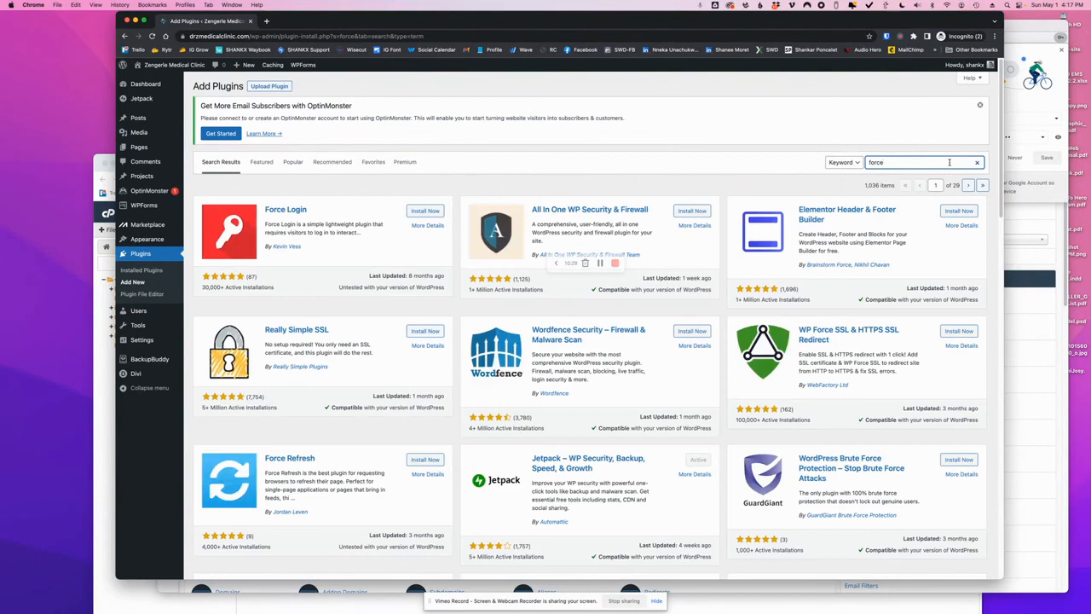
type("ssl")
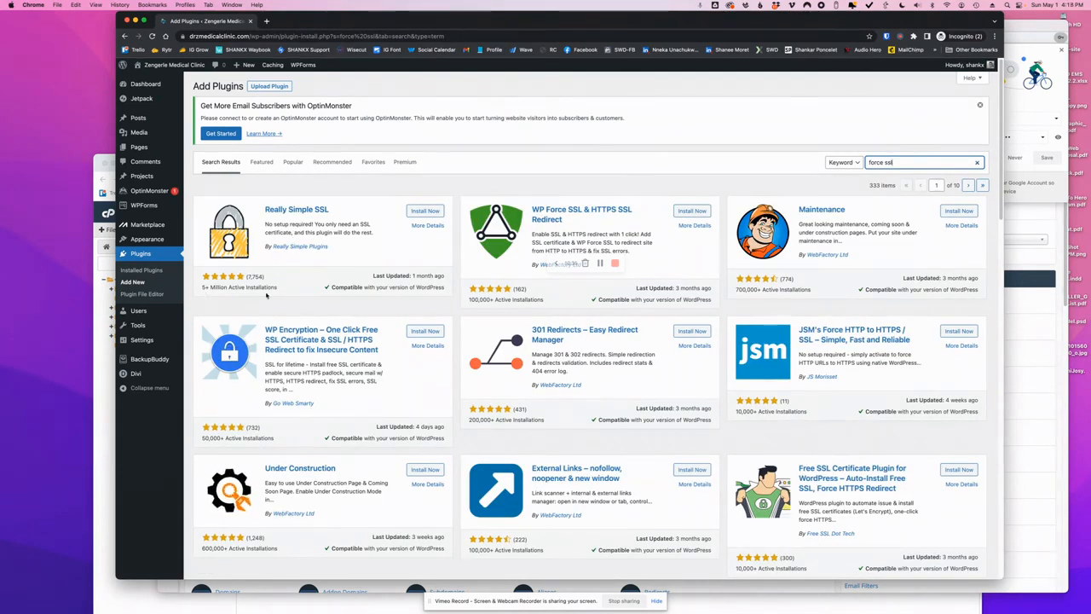
left_click(424, 210)
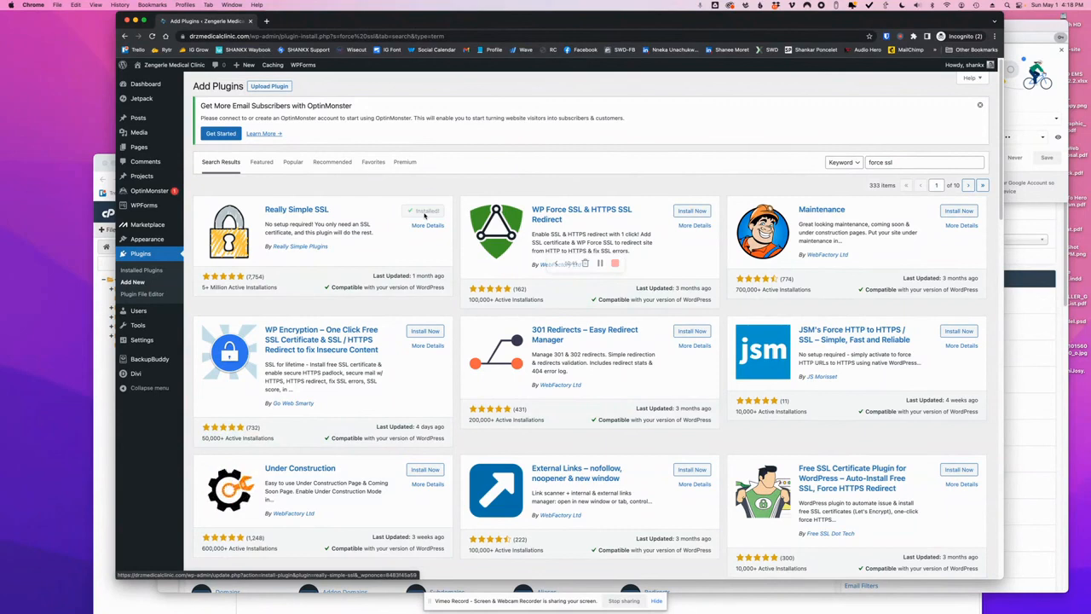
left_click(428, 210)
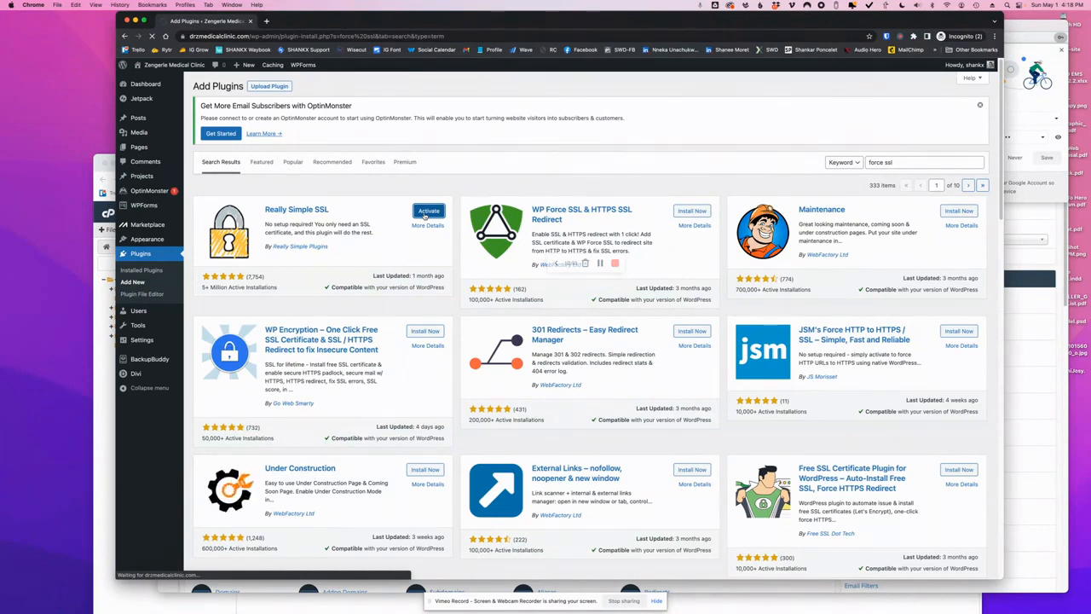
left_click(427, 211)
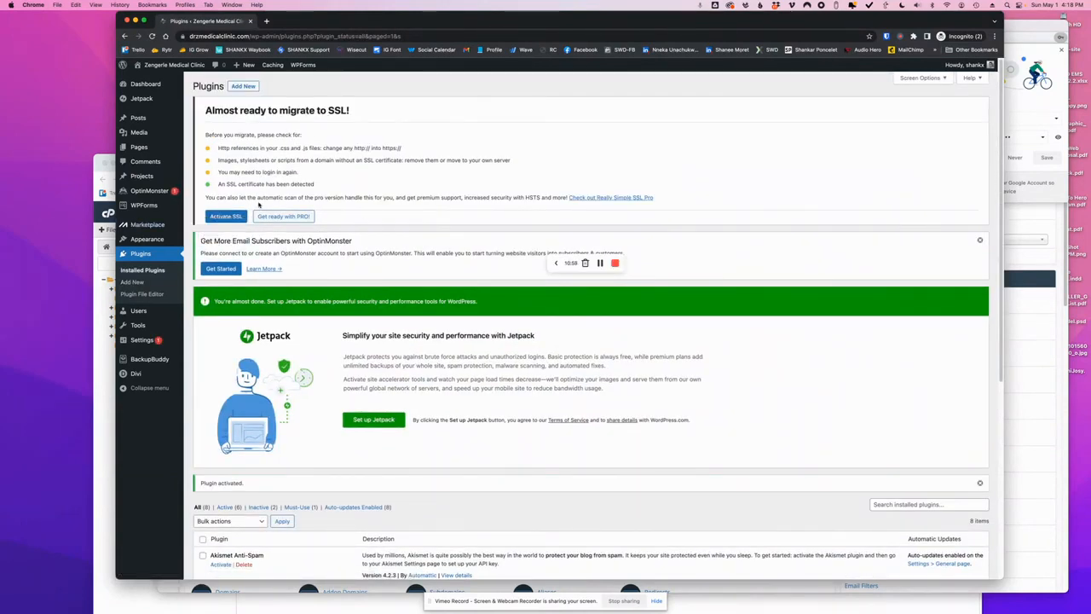
Activate SSL from Really Simple SSL's 'Almost ready to migrate to SSL' notice
left_click(226, 215)
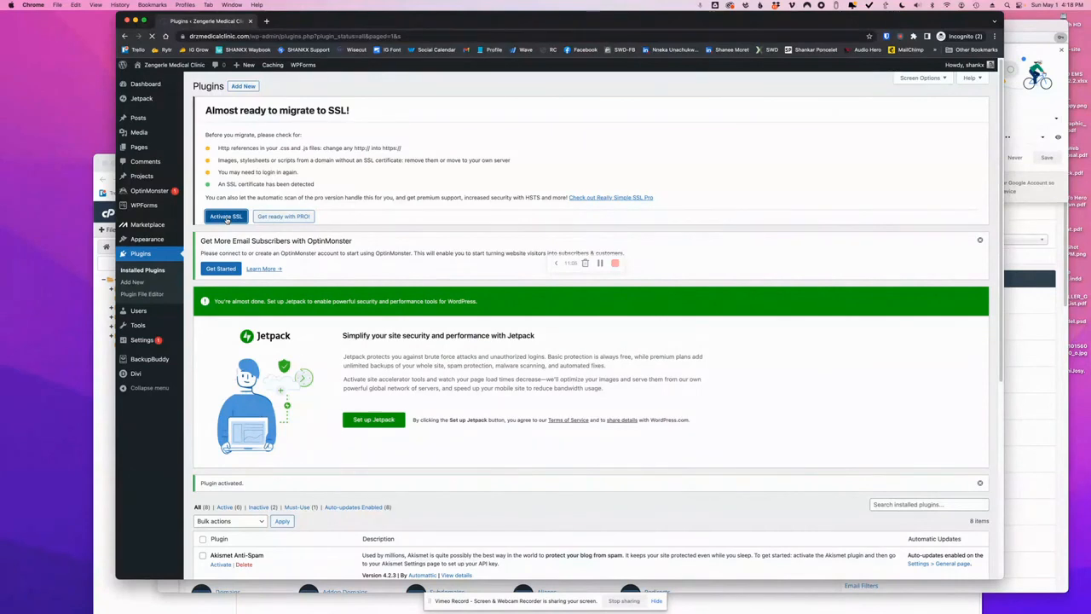
left_click(225, 215)
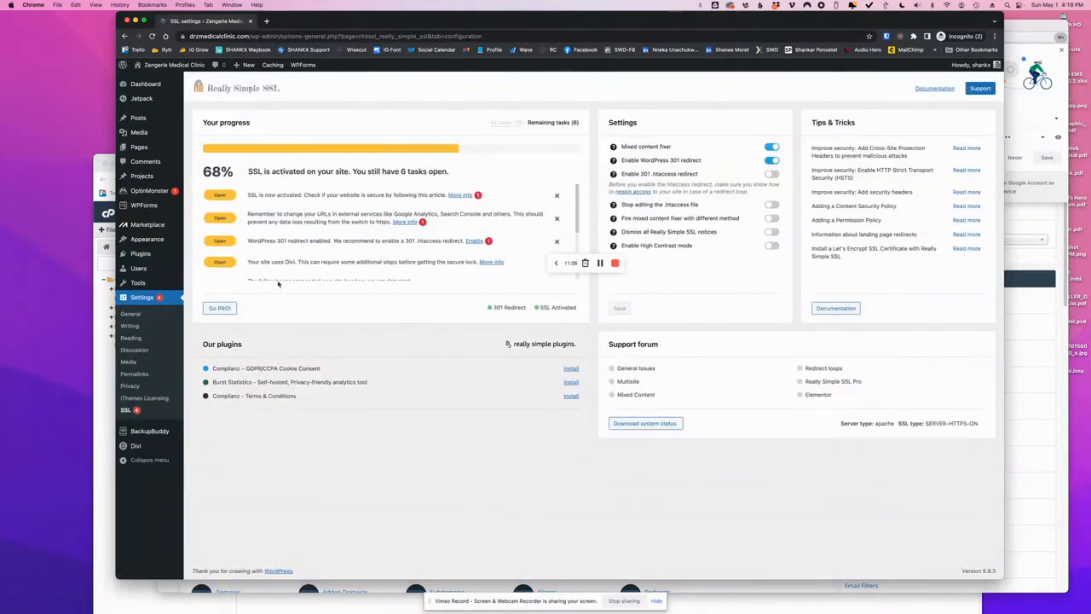
mouse_move(347, 423)
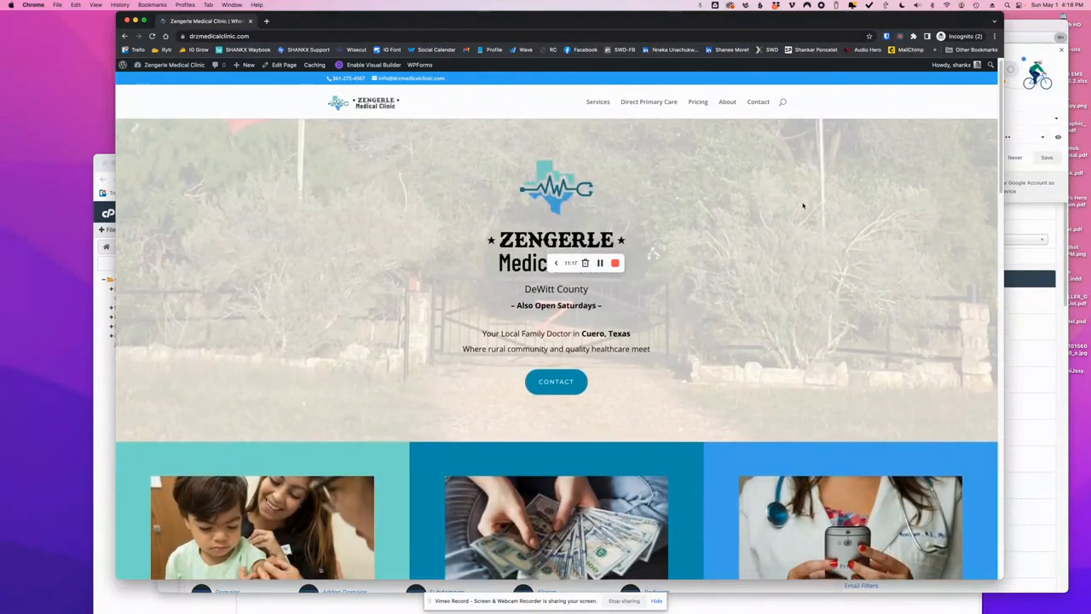
scroll("down", 3)
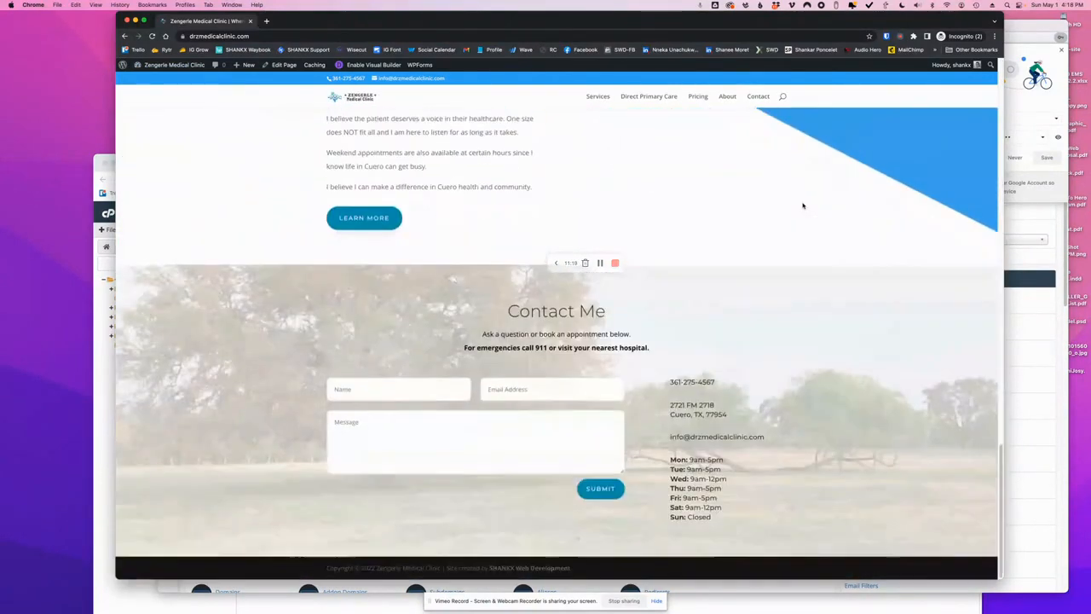
scroll("up", 3)
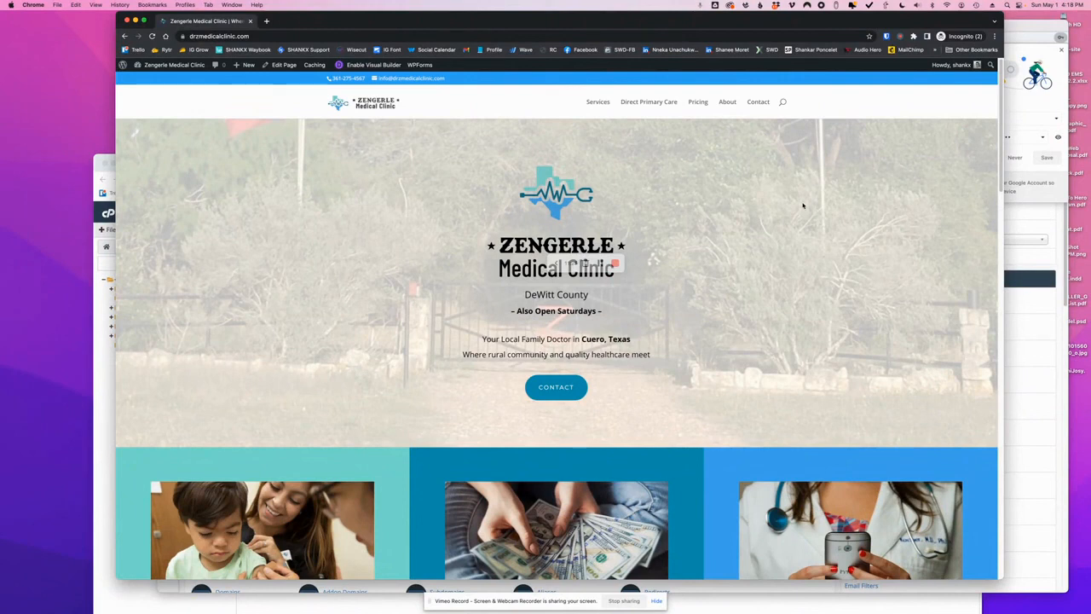
mouse_move(757, 211)
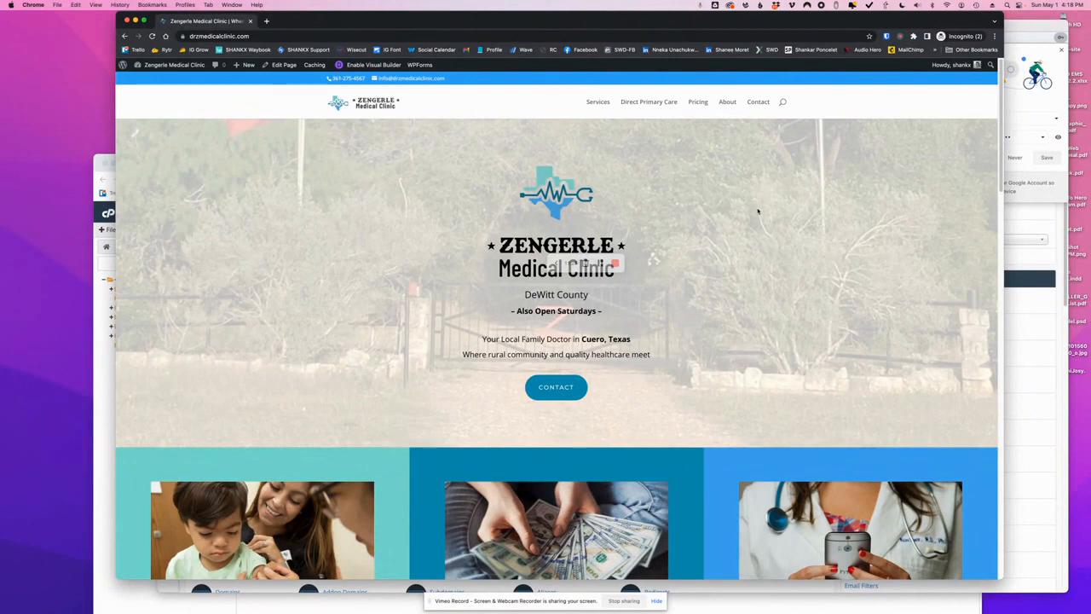
mouse_move(634, 223)
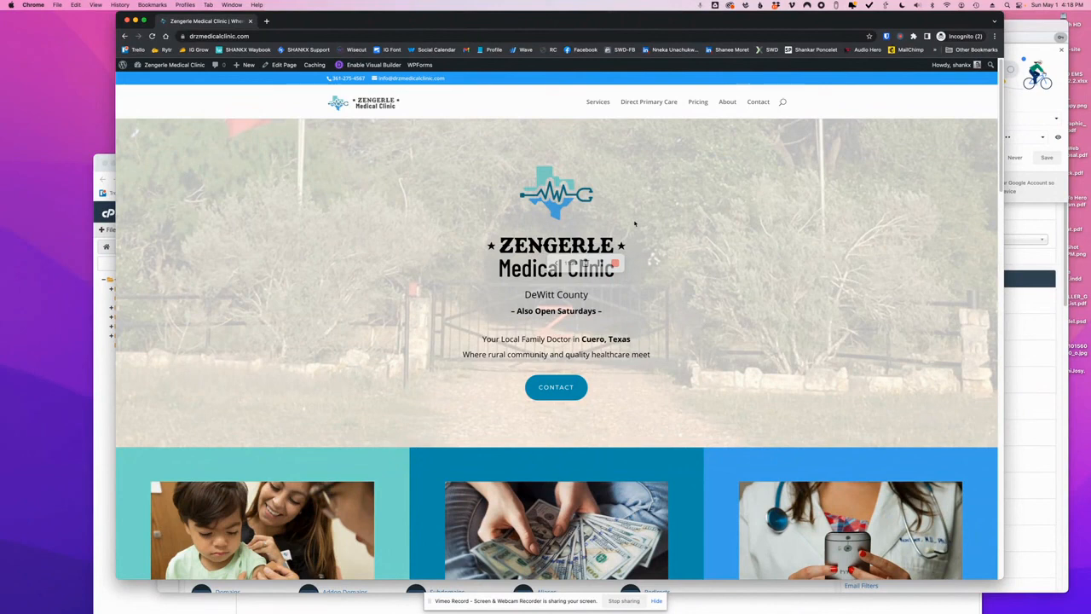